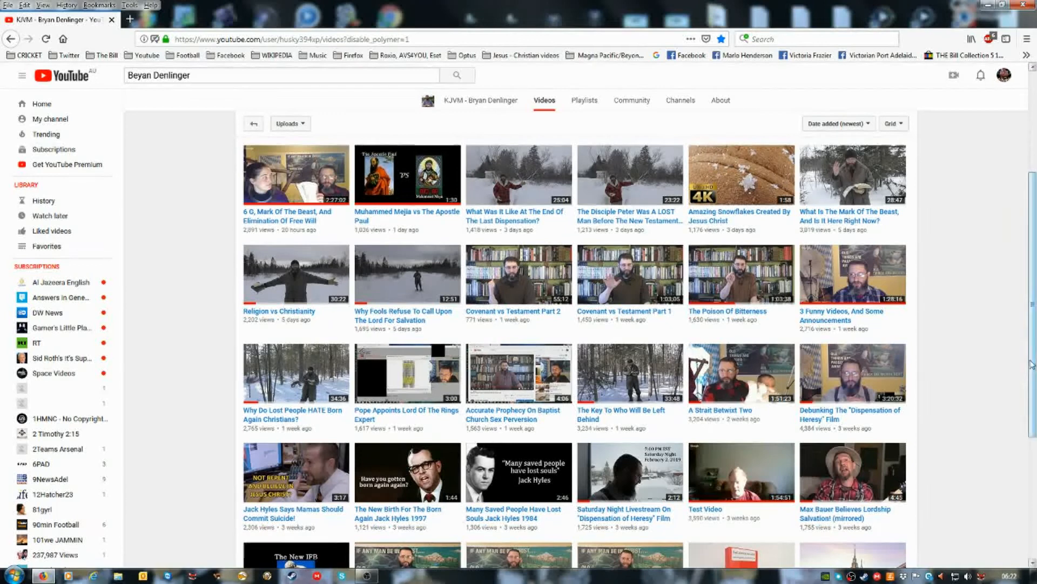
mouse_move(217, 227)
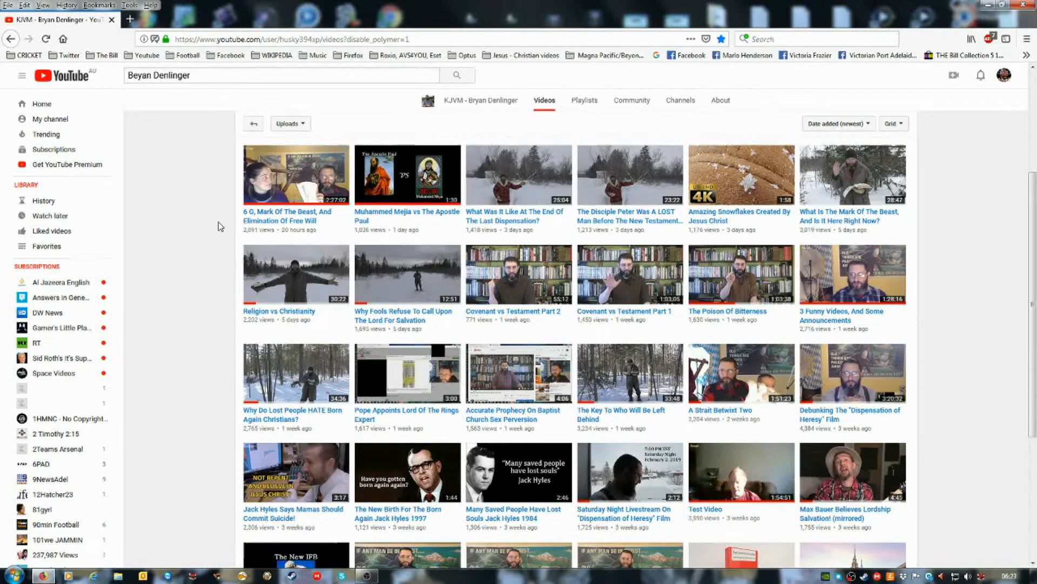
mouse_move(230, 230)
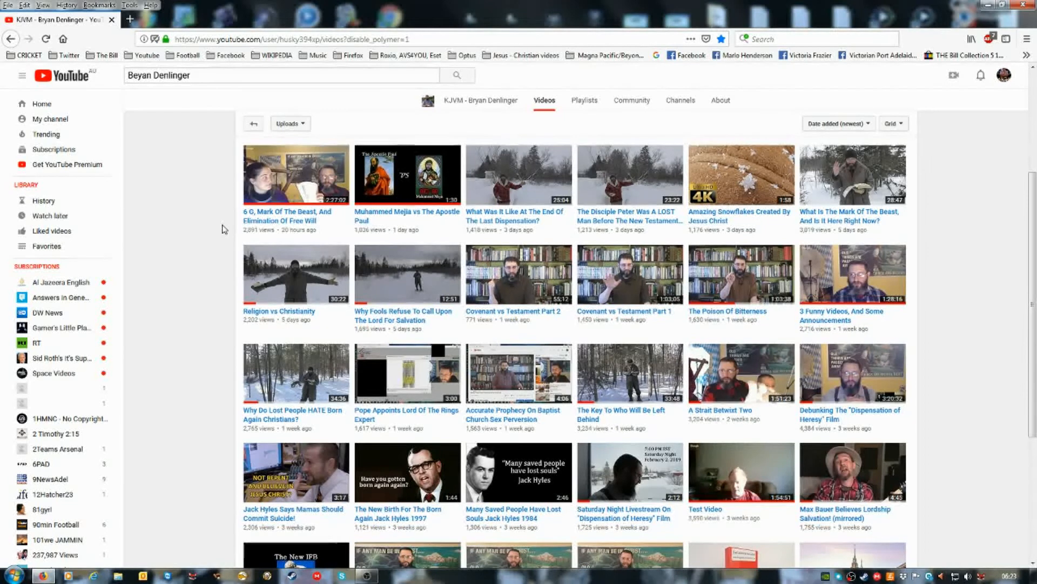
mouse_move(285, 216)
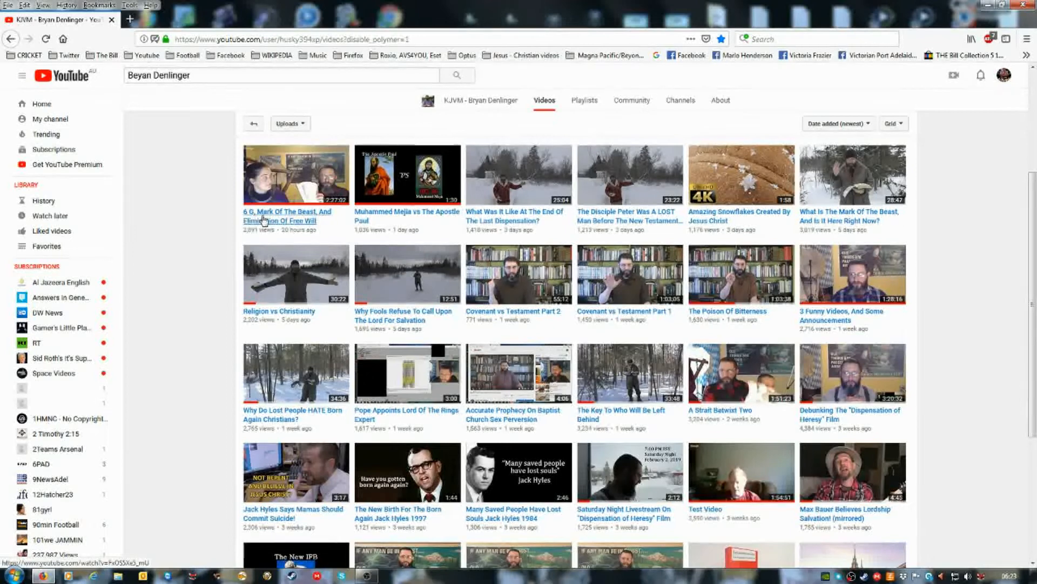
mouse_move(274, 221)
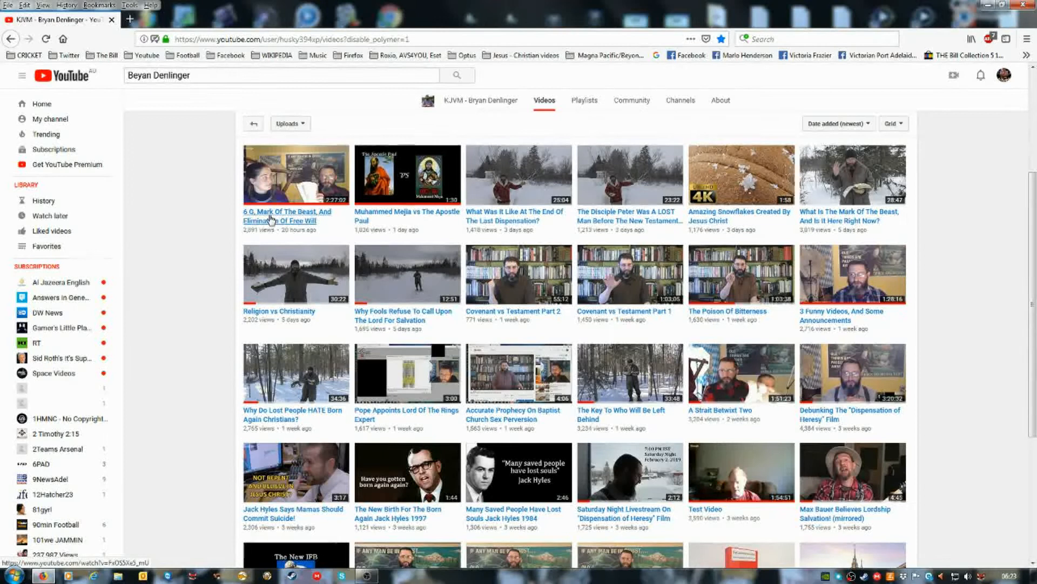
Step: Open the '6 G, Mark Of The Beast' replay, switch to Theater mode, then back to Default view
click(296, 174)
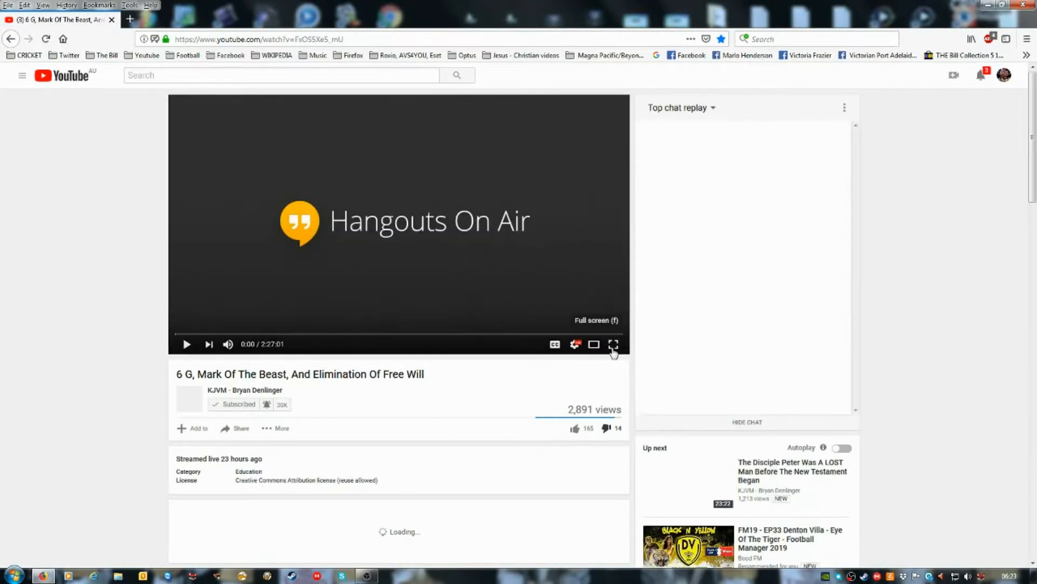
click(613, 343)
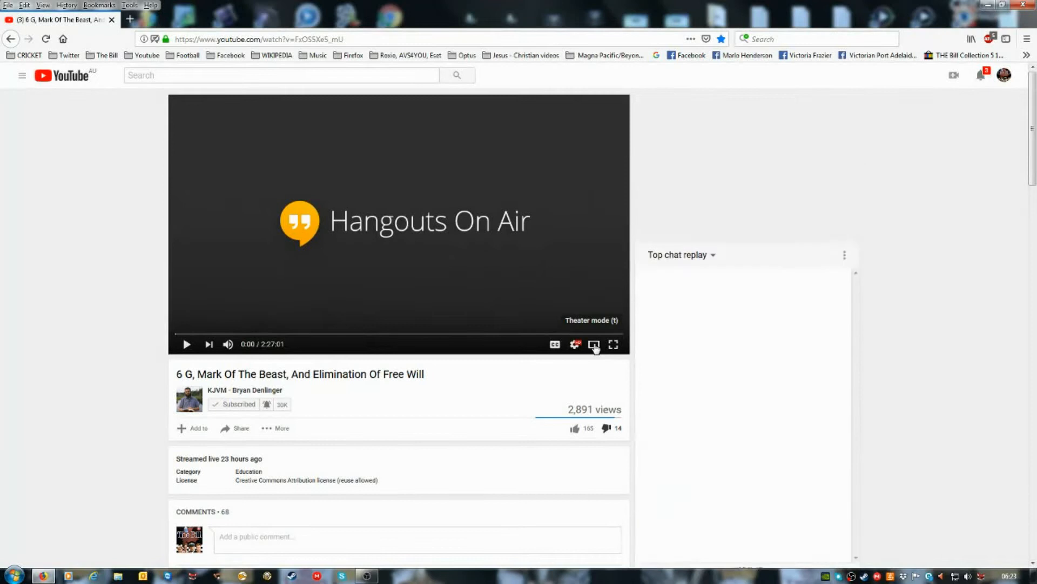
click(593, 344)
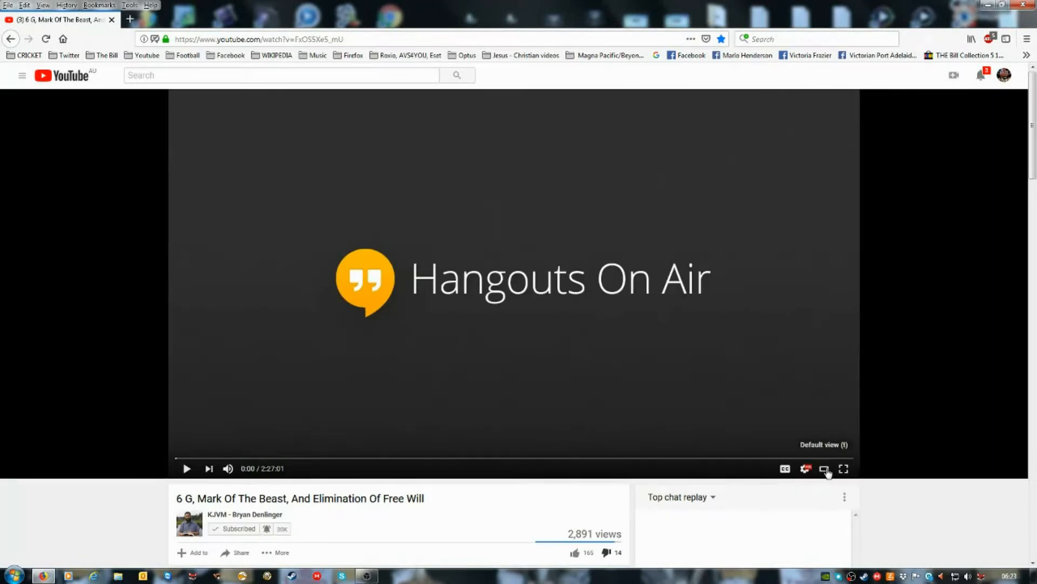
click(825, 468)
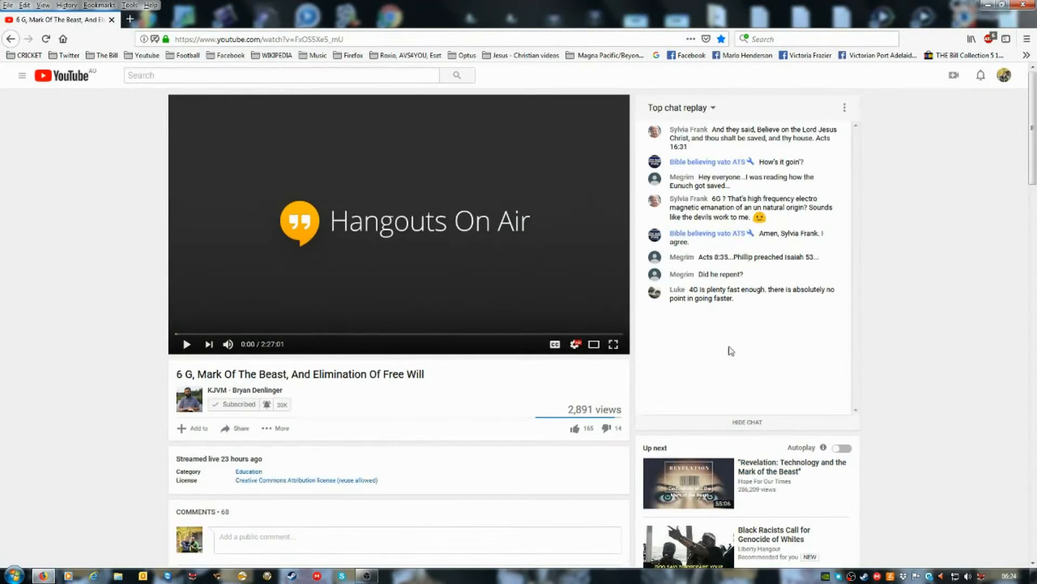
mouse_move(185, 274)
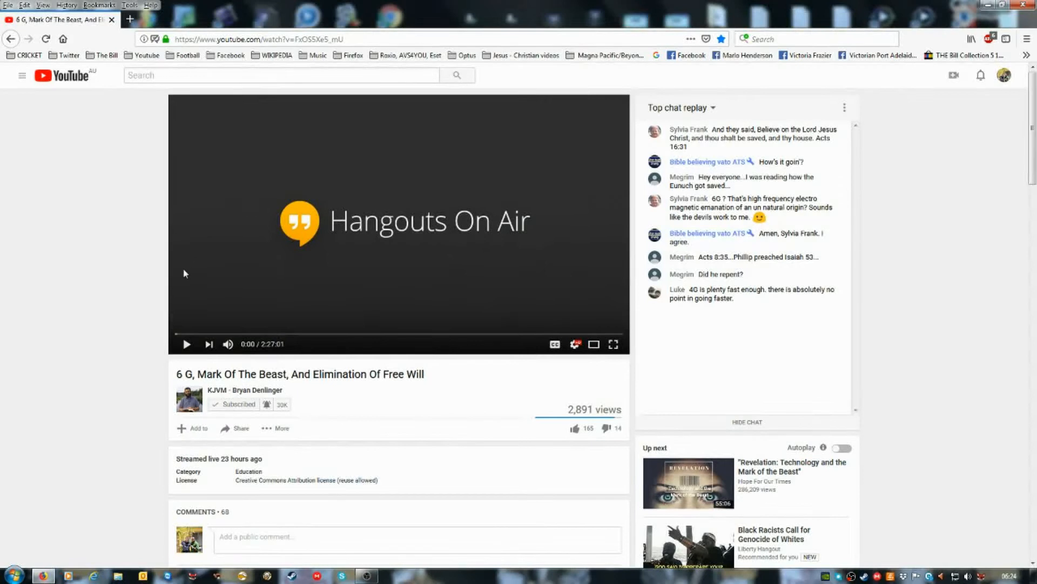
mouse_move(176, 332)
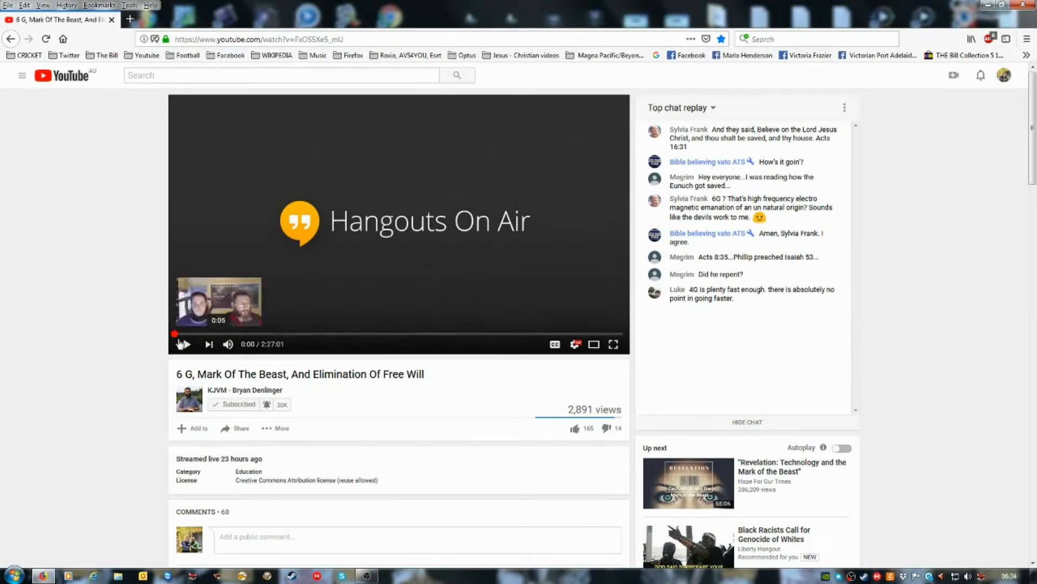
mouse_move(184, 344)
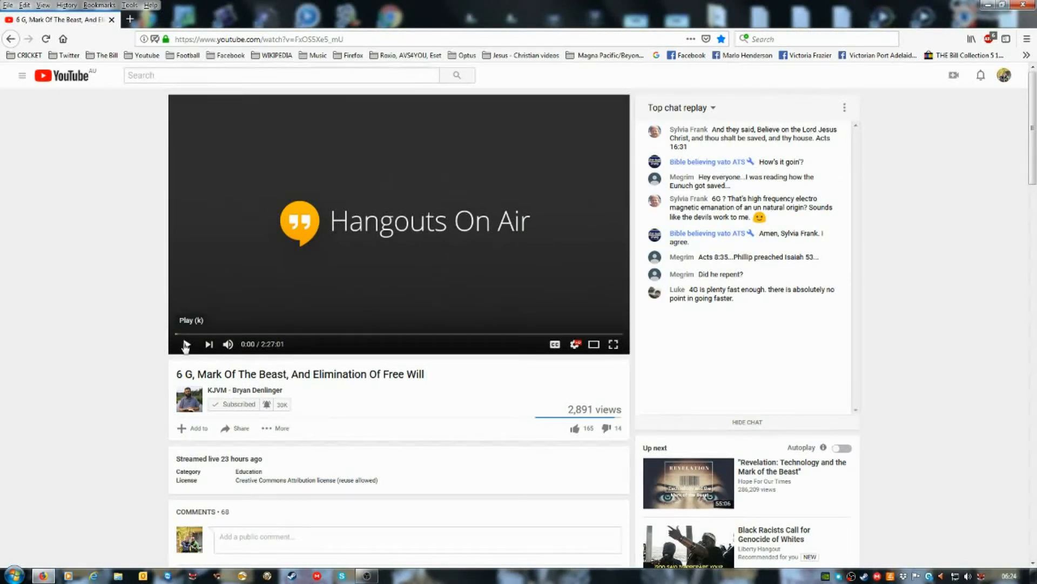
click(186, 343)
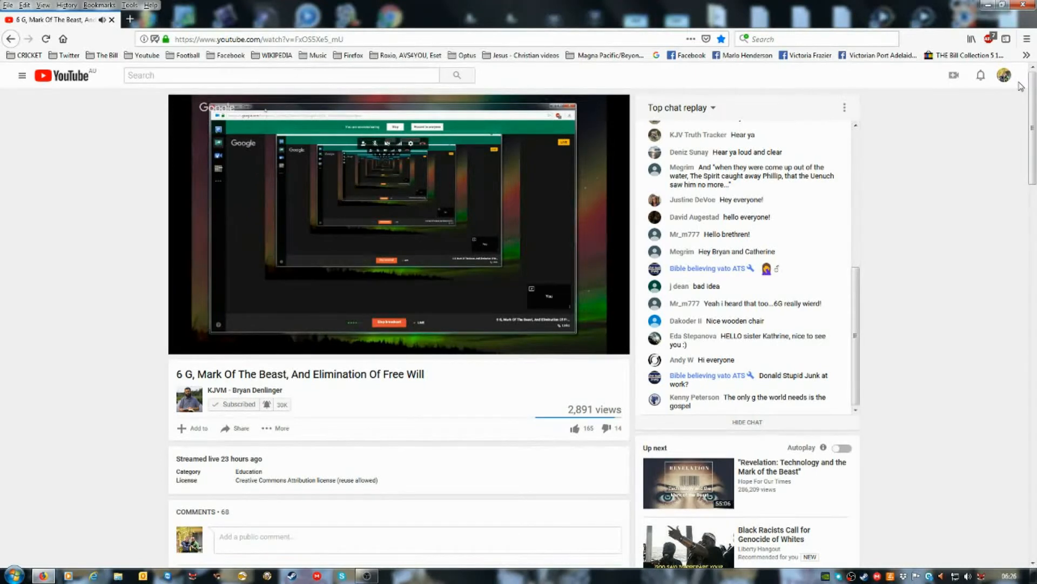
click(397, 225)
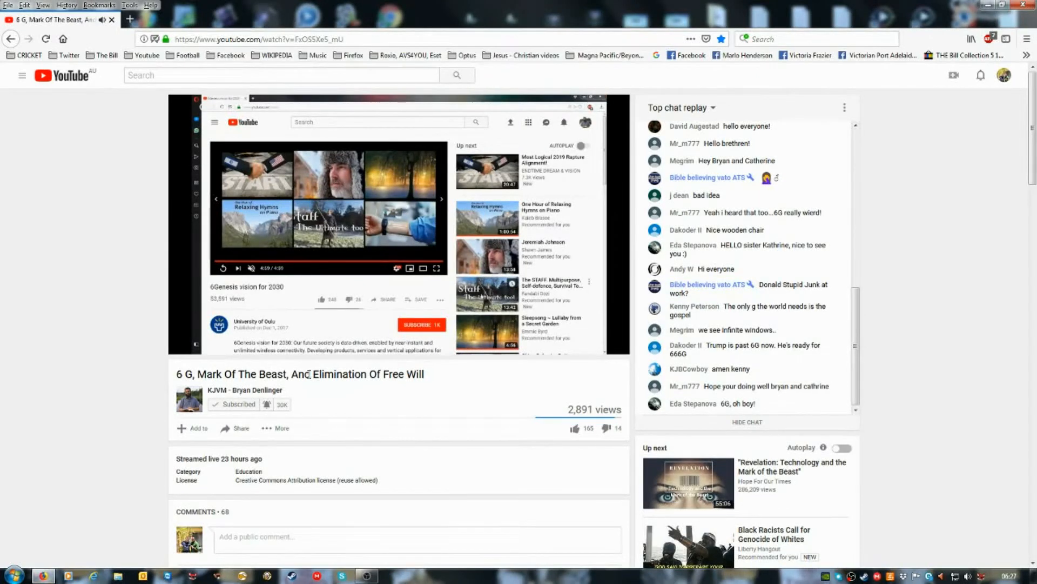
mouse_move(305, 374)
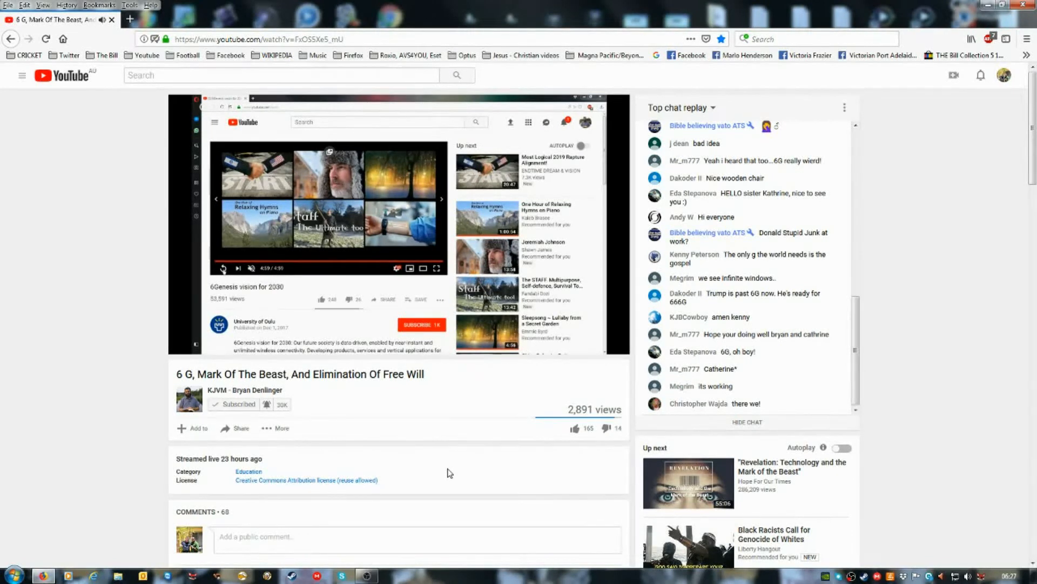
mouse_move(436, 268)
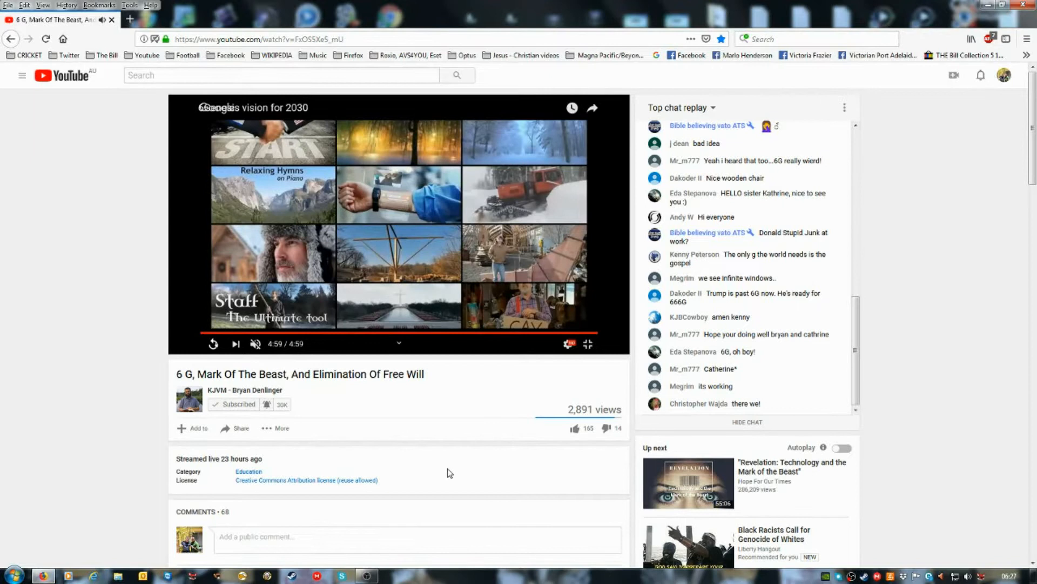
click(205, 333)
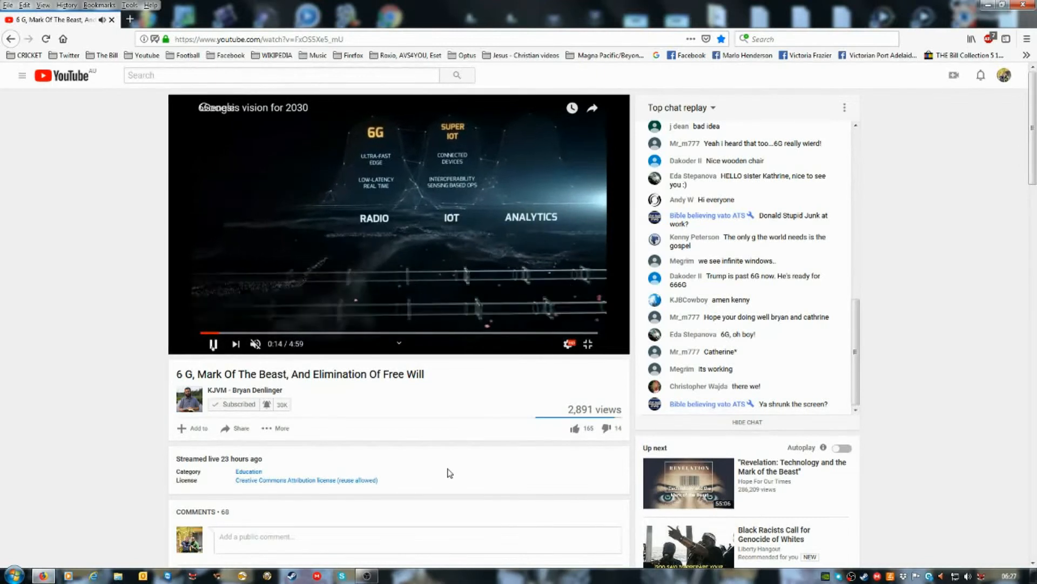
click(213, 344)
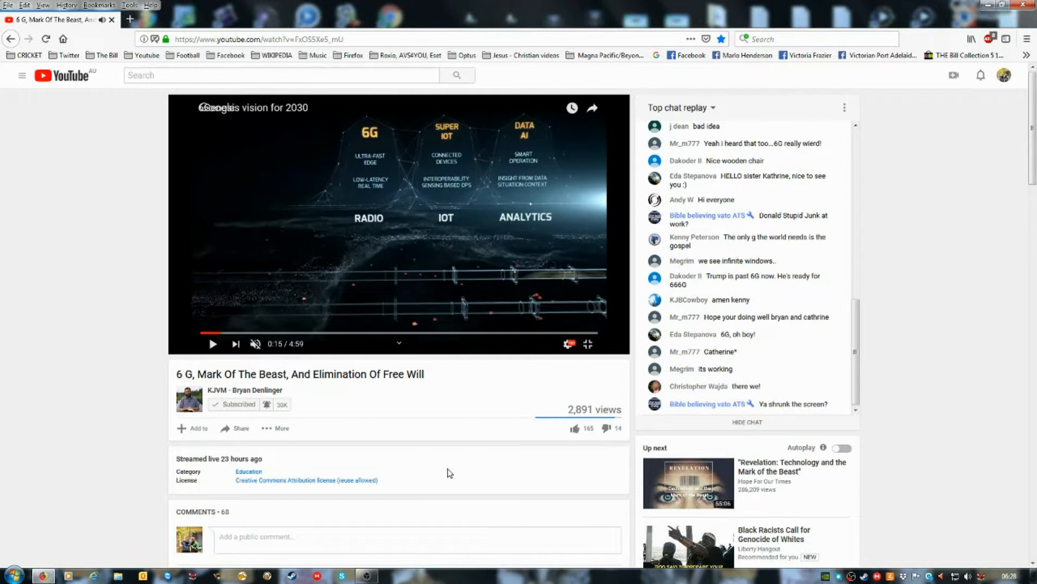
scroll(down, 3)
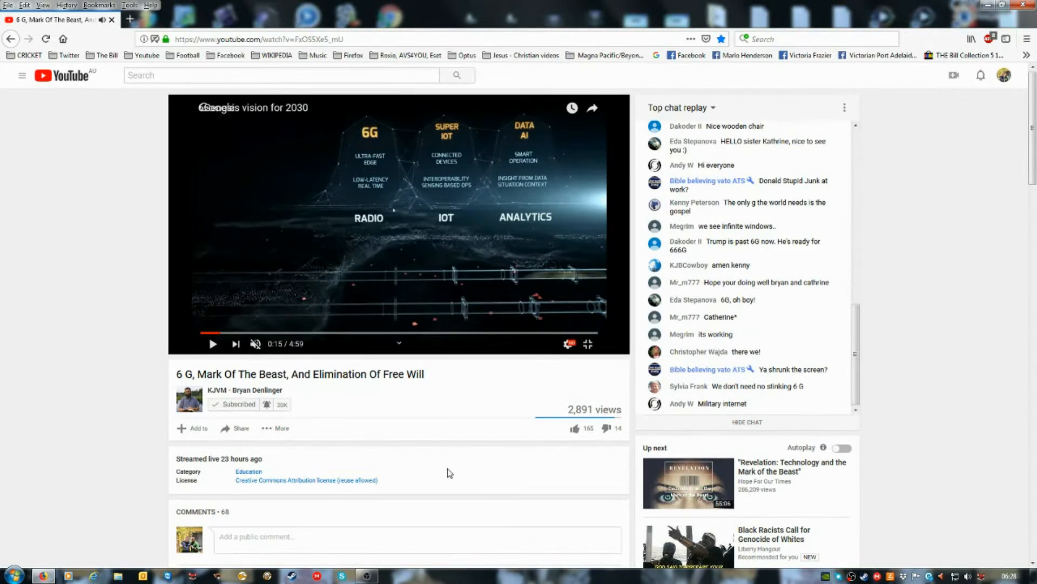
scroll(down, 3)
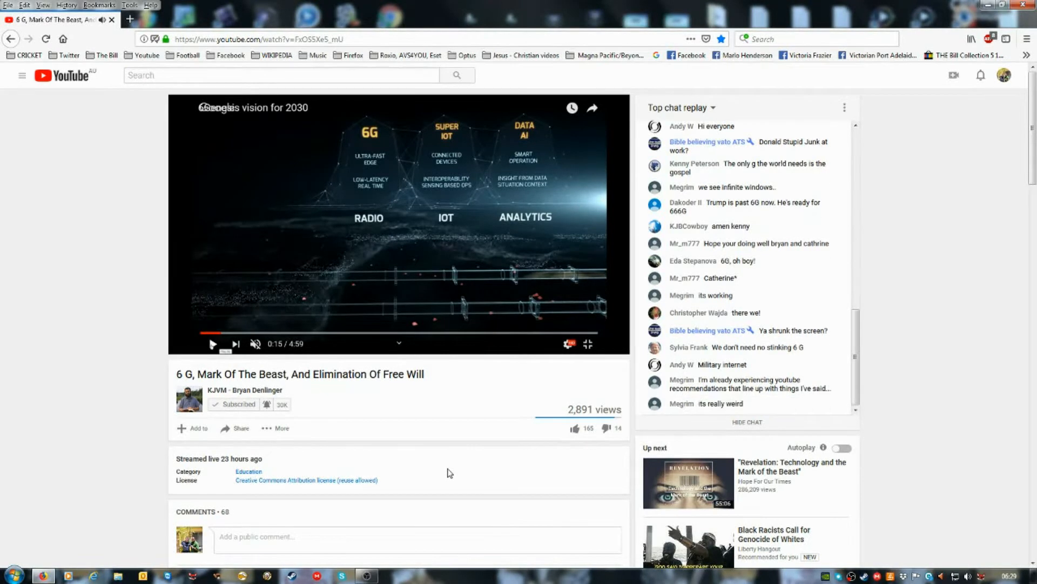
click(212, 344)
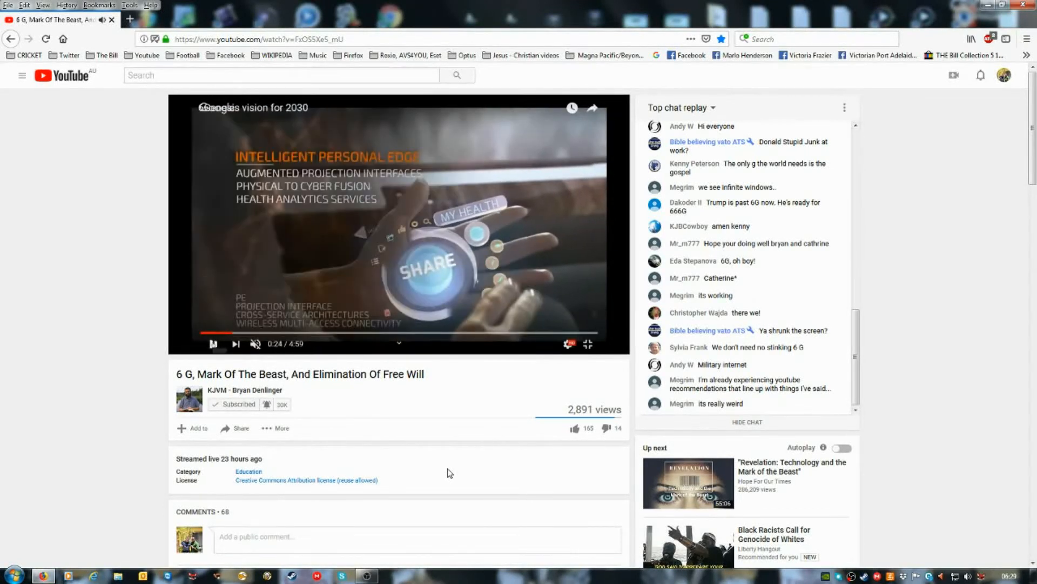
Step: Pause the video at 0:24 on the Intelligent Personal Edge scene and scroll the chat
click(213, 344)
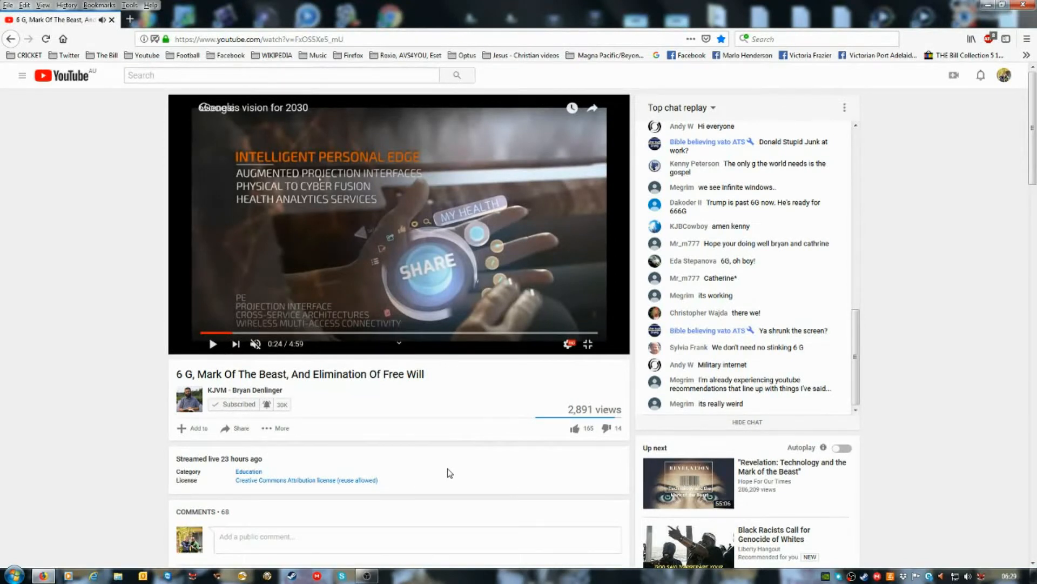
scroll(down, 3)
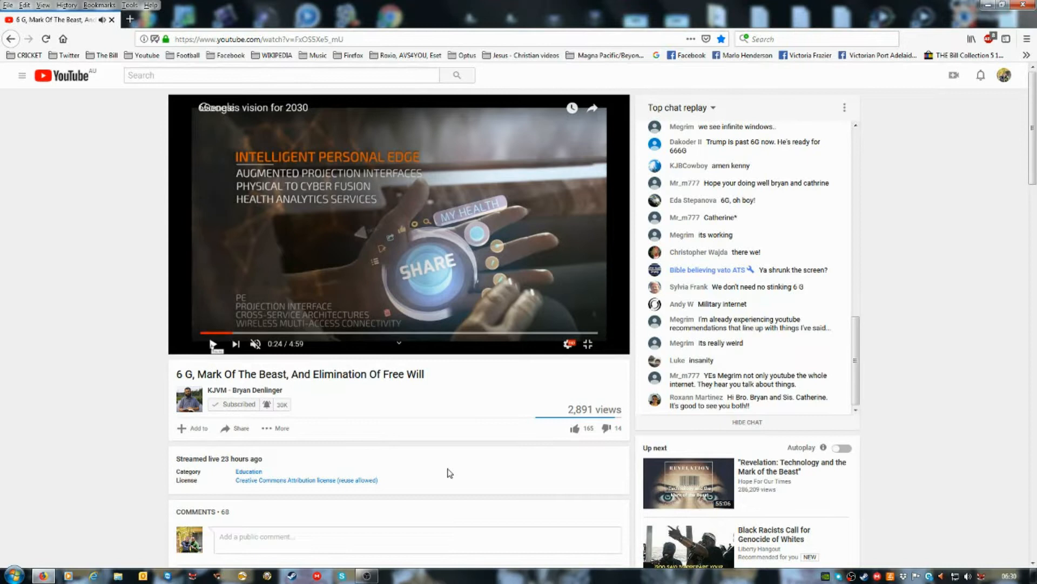
Step: Resume, pause and replay the video, then pause it at 0:37 on the Blood Sample scene
click(214, 344)
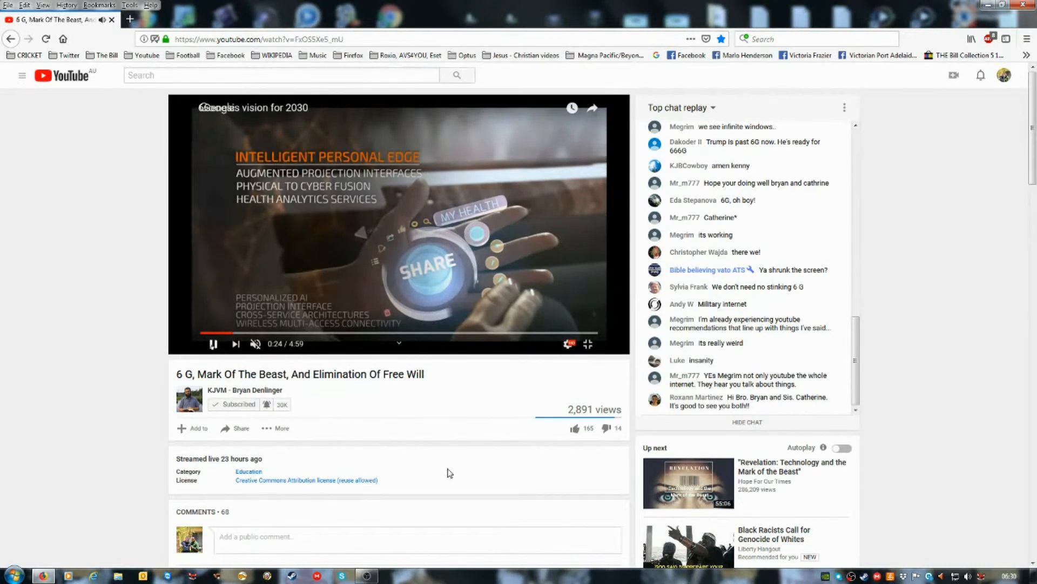
click(214, 343)
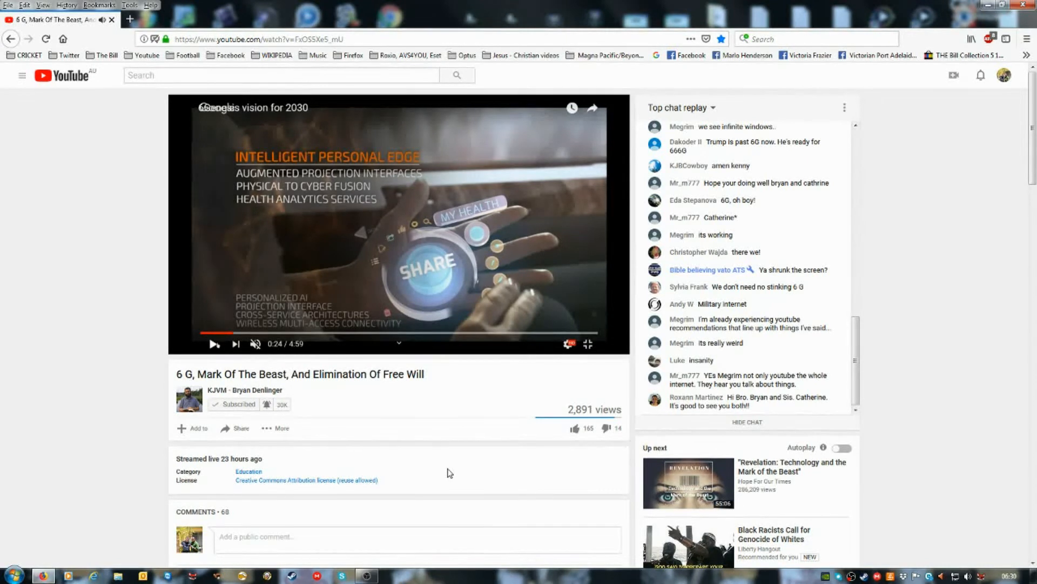
click(212, 344)
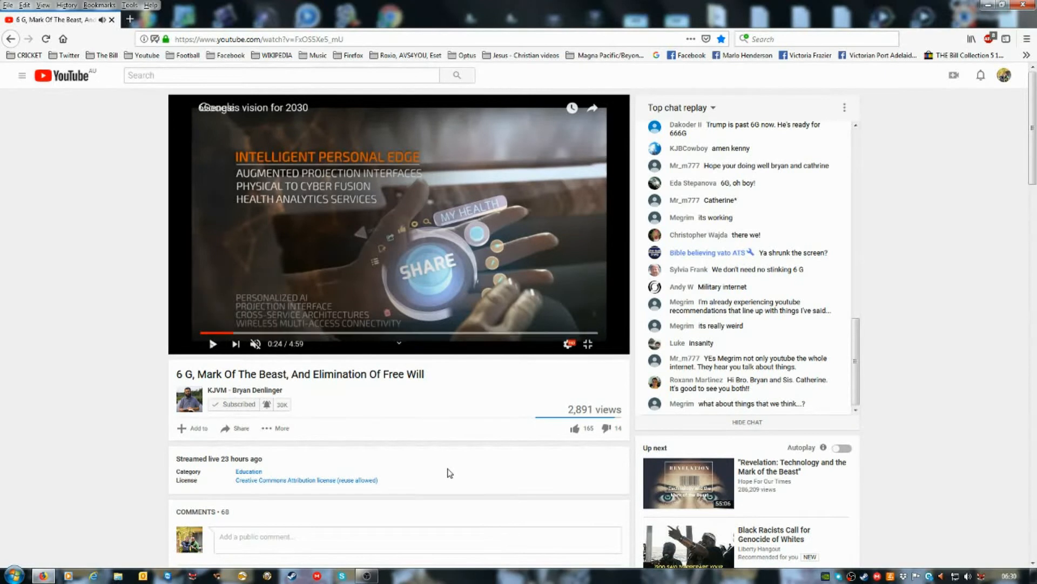
click(212, 343)
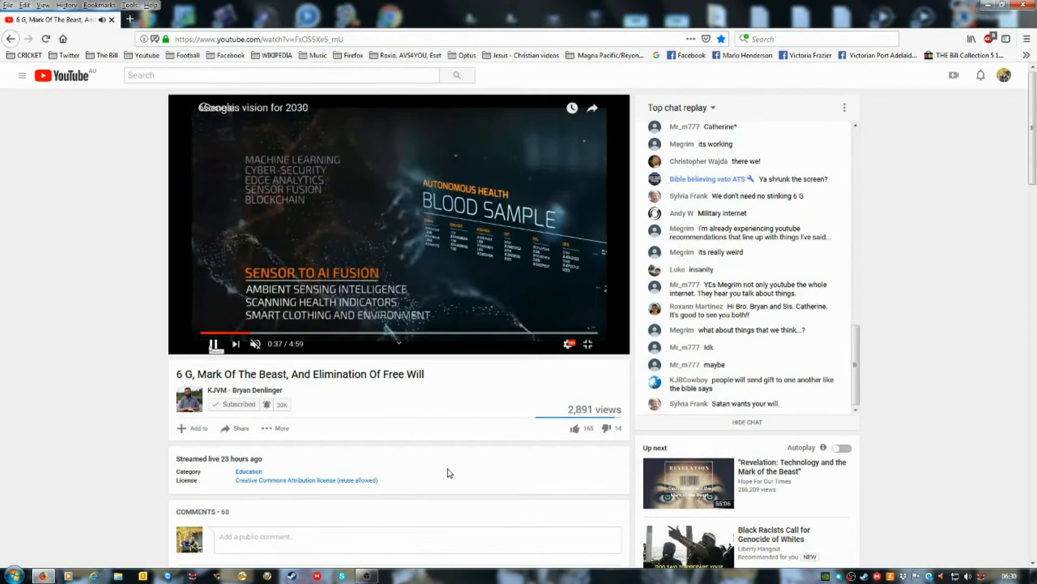
click(213, 344)
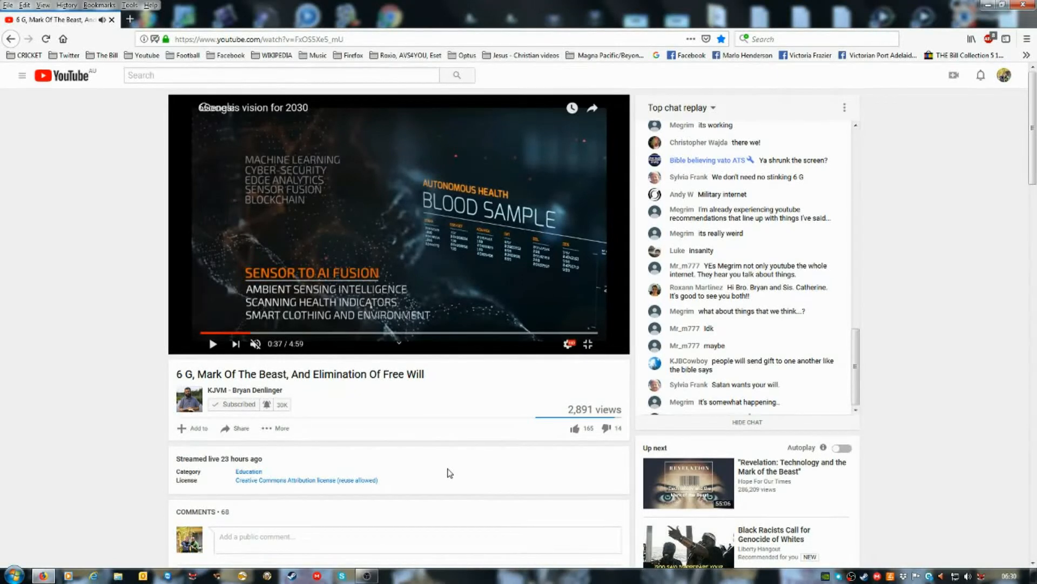
scroll(down, 3)
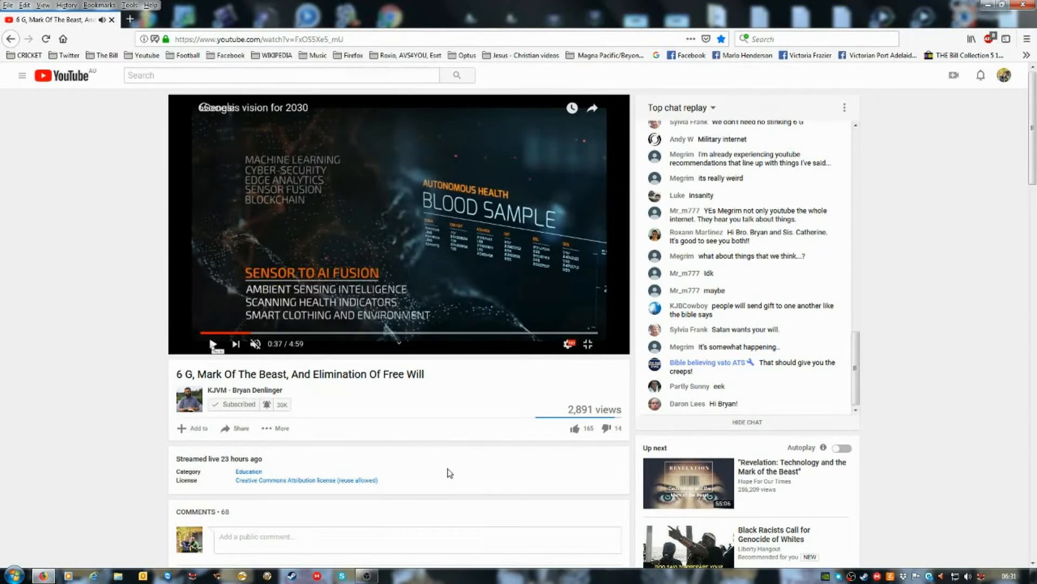
Step: Resume the embedded vision video toward the 1:00 Super-Functional Products scene
click(213, 344)
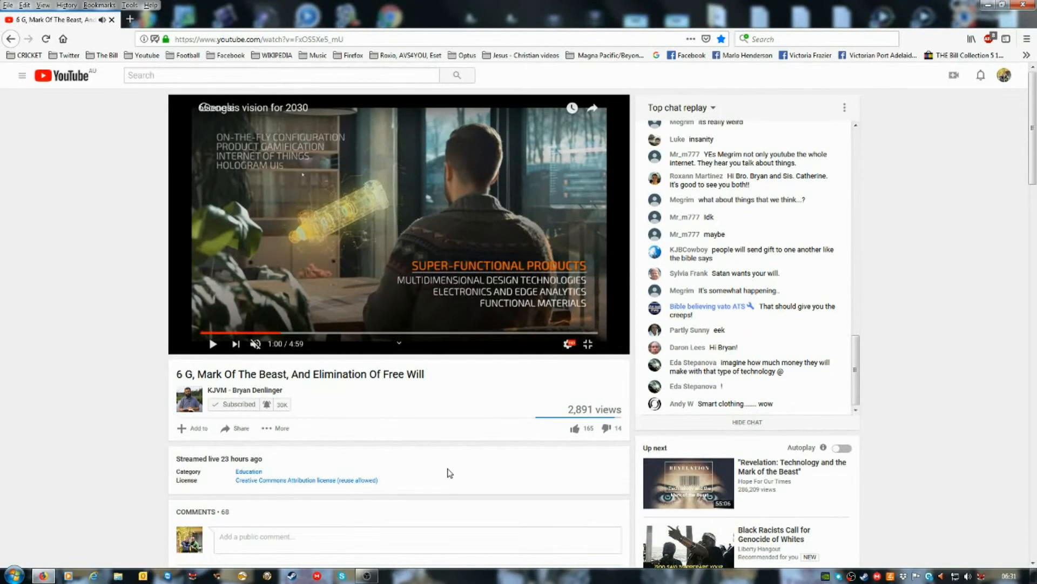
scroll(down, 3)
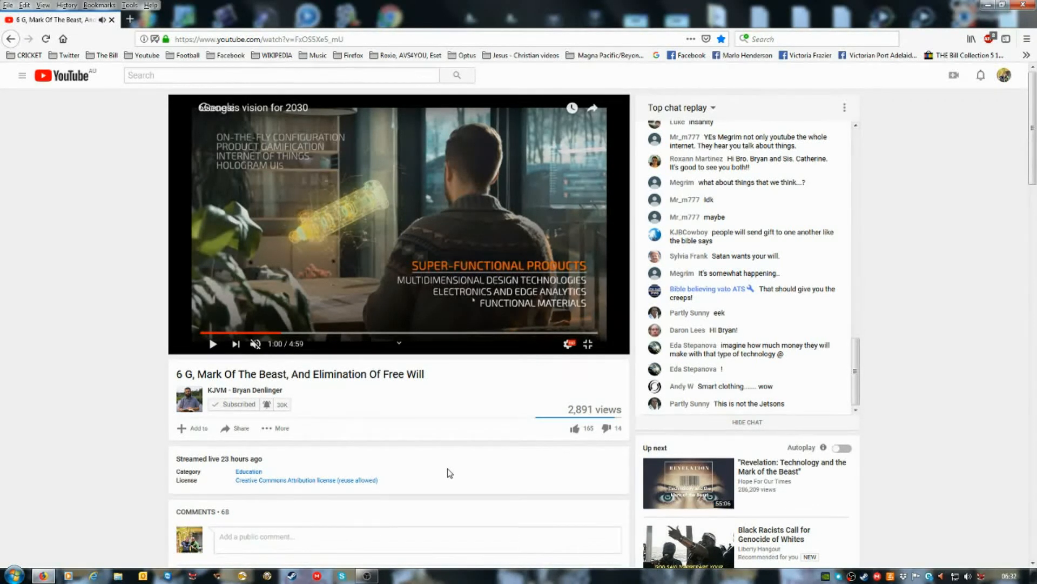
scroll(down, 3)
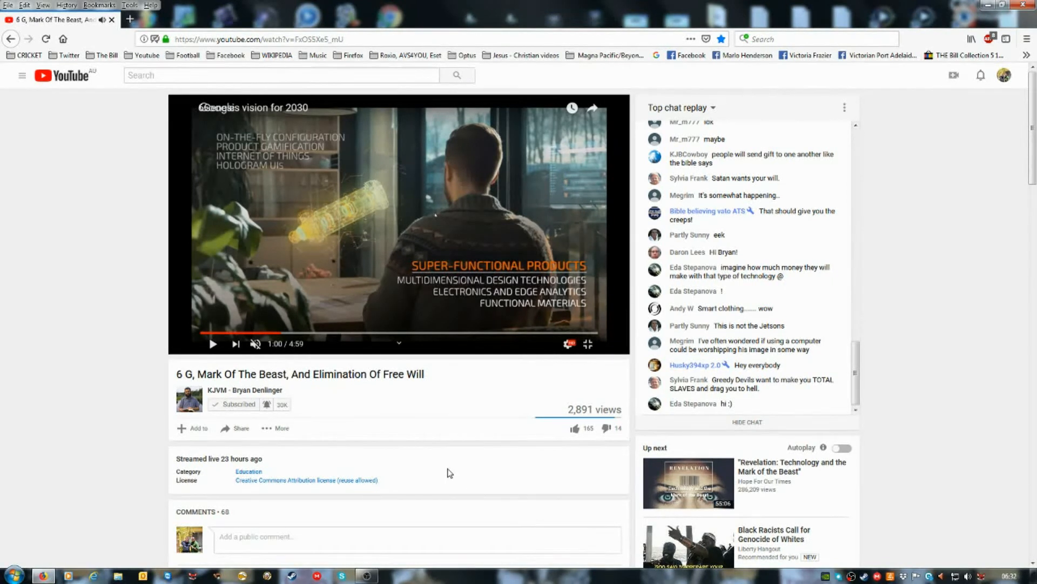
scroll(down, 3)
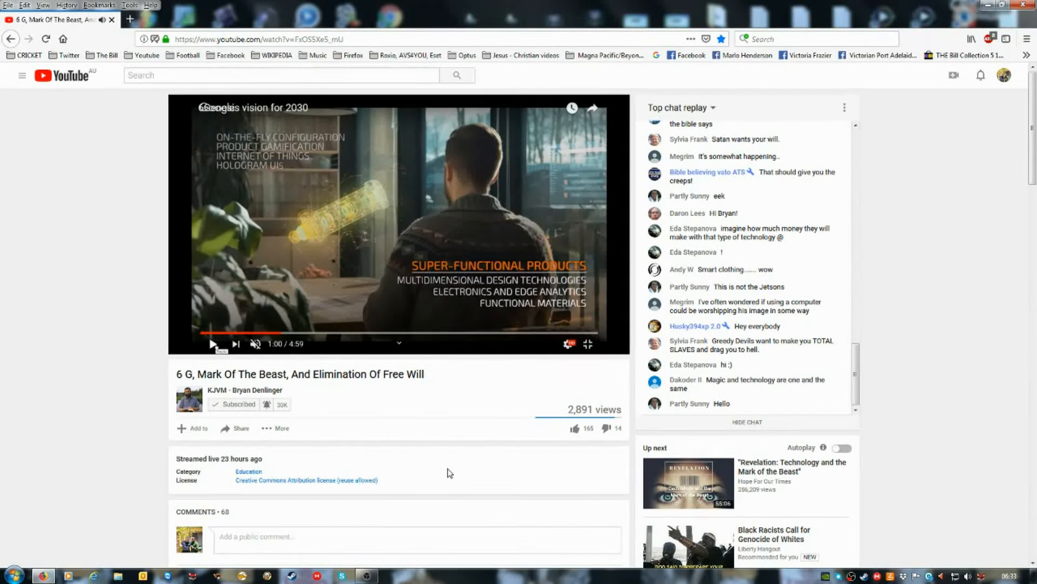
Step: Play the vision video on and pause it at 1:17 on the Smart Materials scene
click(213, 344)
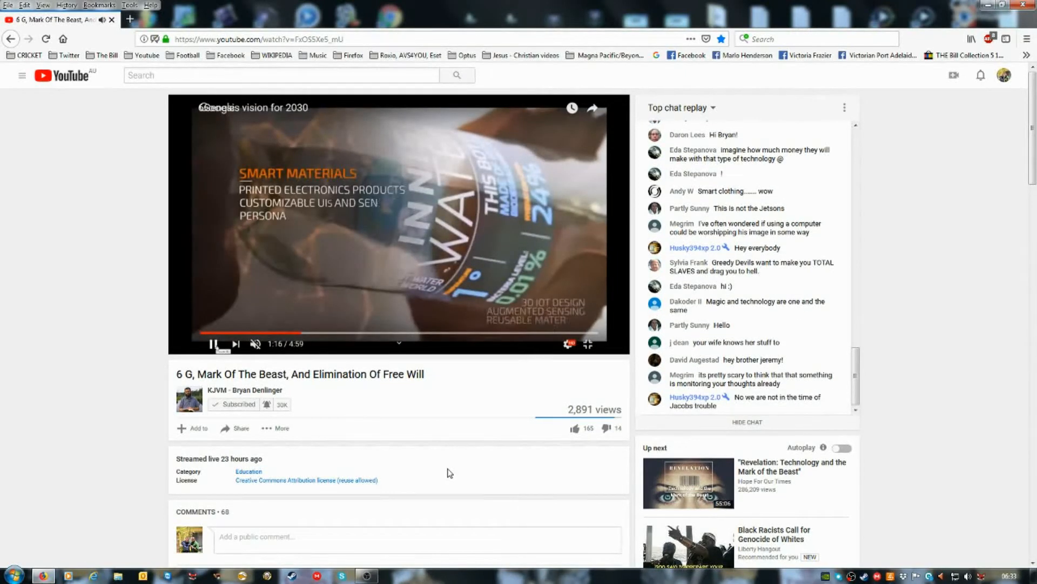
click(213, 343)
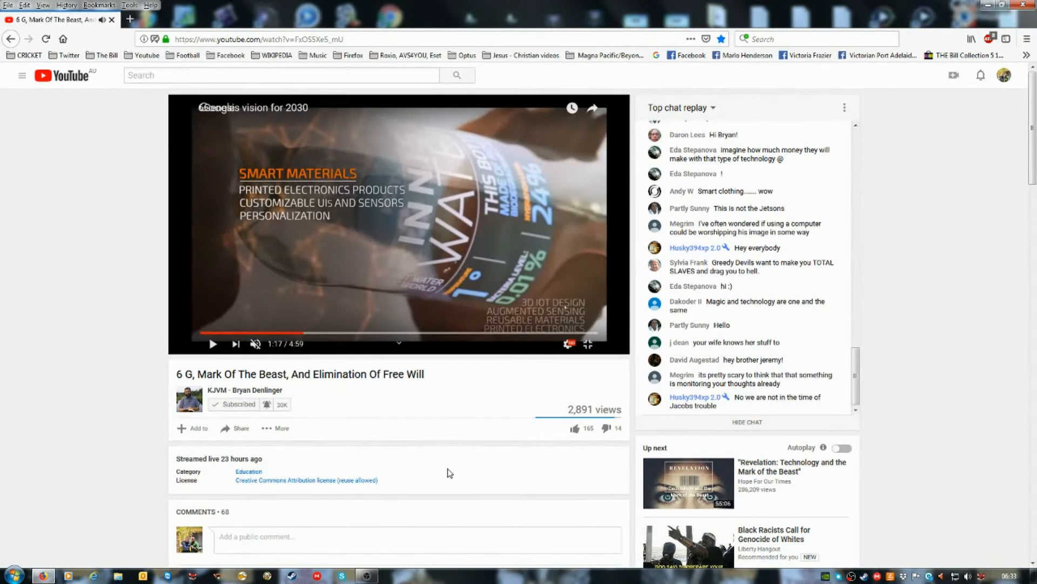
mouse_move(510, 334)
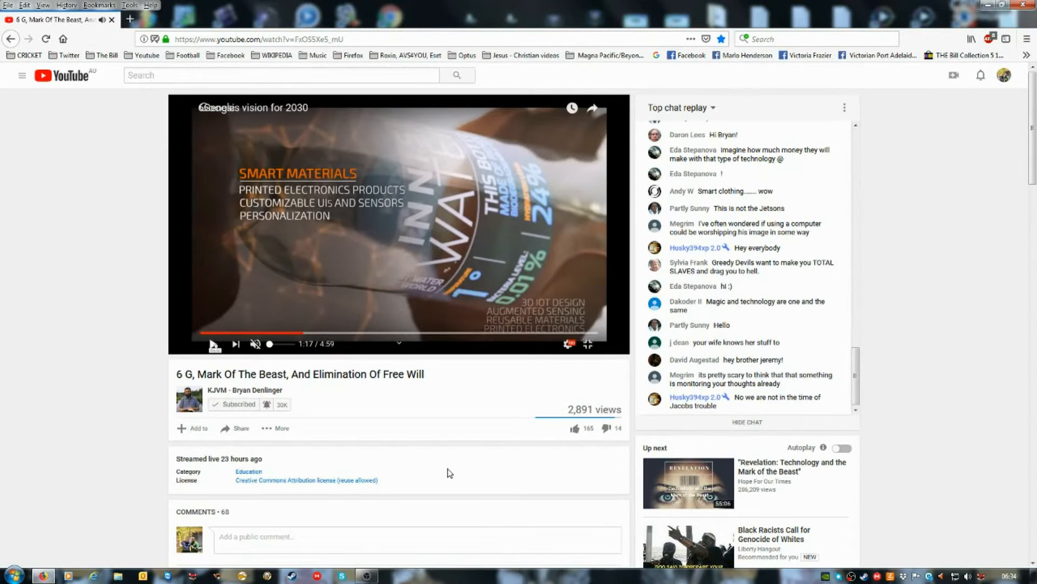
Step: Play the video and pause it at 1:33 on the Mobility as a Service scene
click(214, 344)
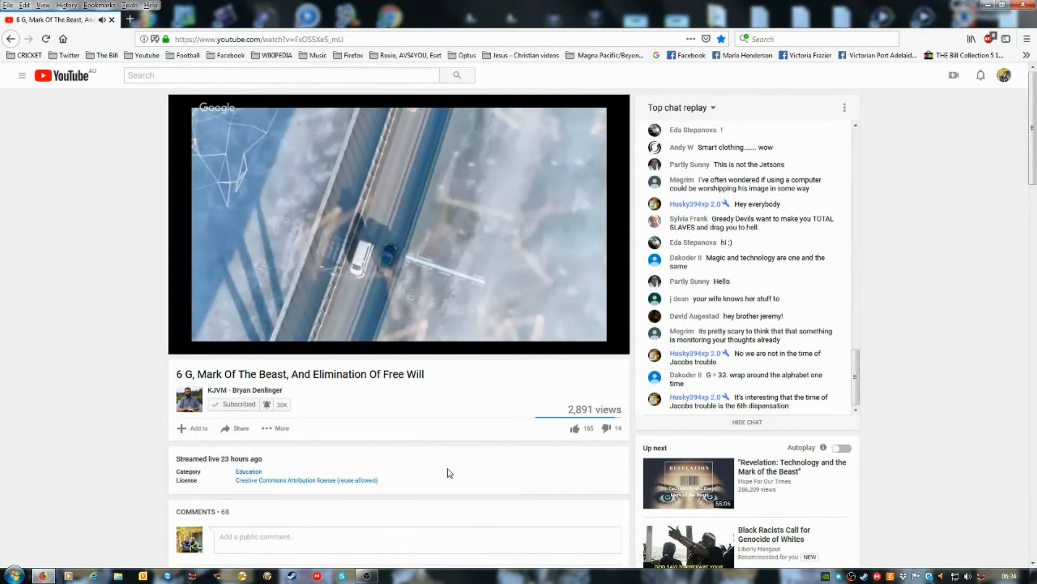
click(398, 223)
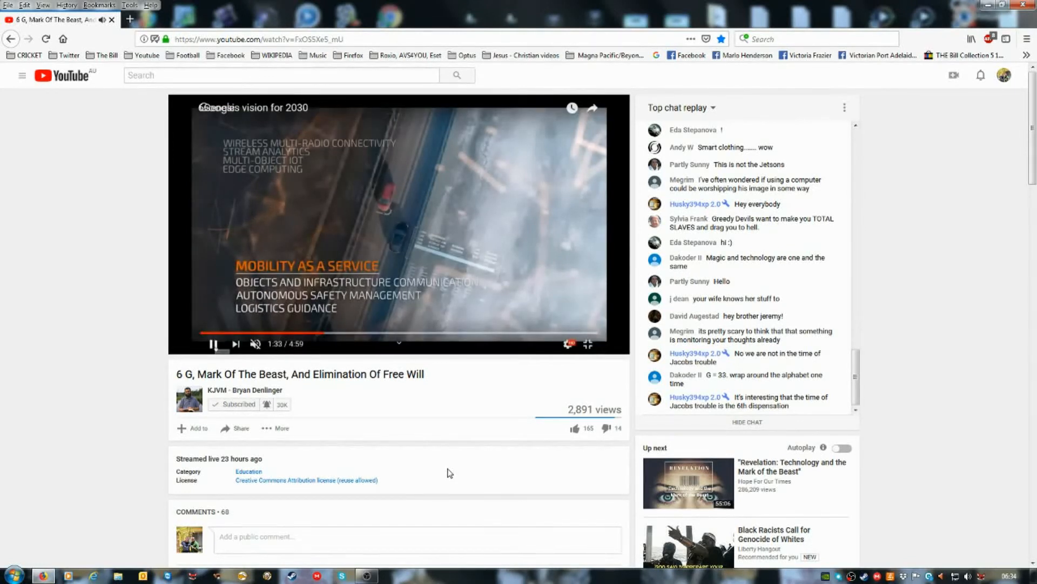
click(212, 343)
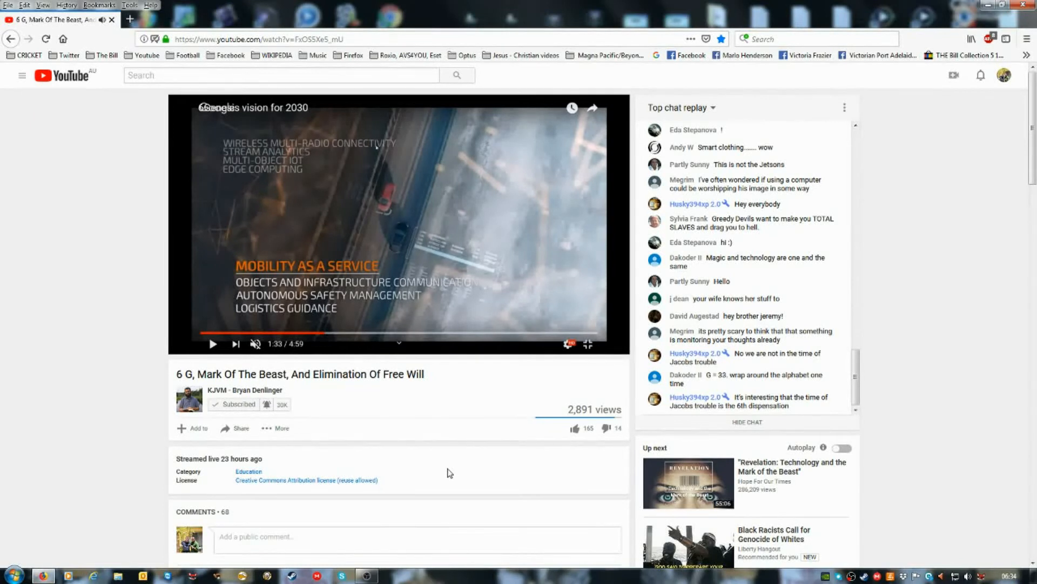
Step: Scroll through the chat replay, then resume the embedded clip from 1:33
scroll(down, 3)
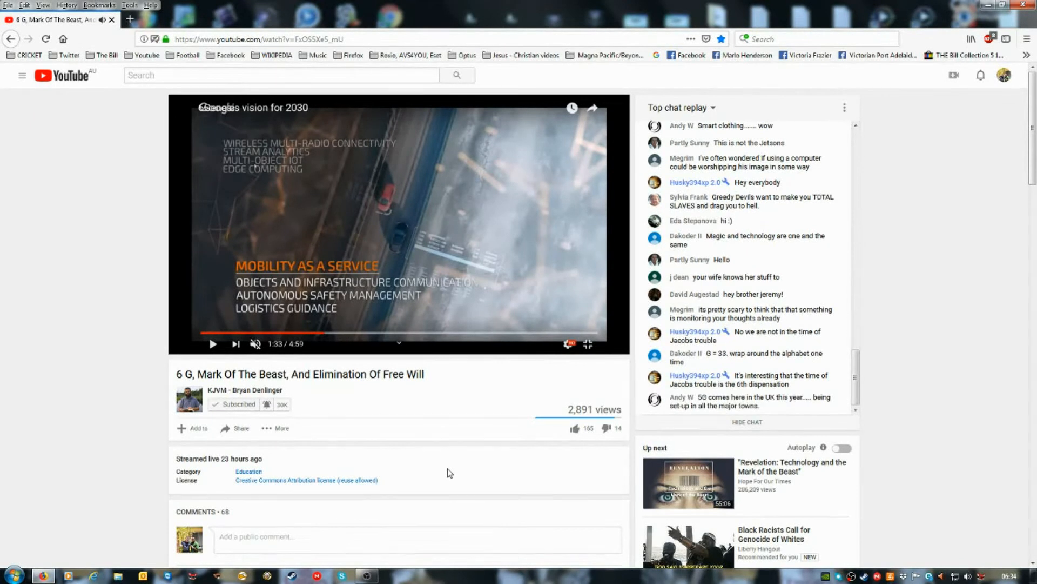
scroll(down, 3)
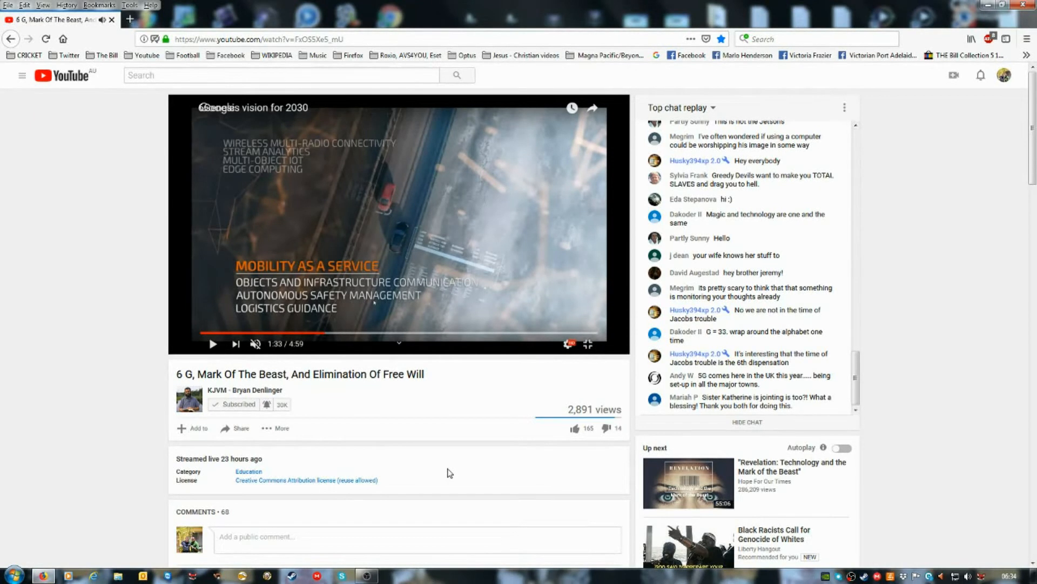
scroll(down, 3)
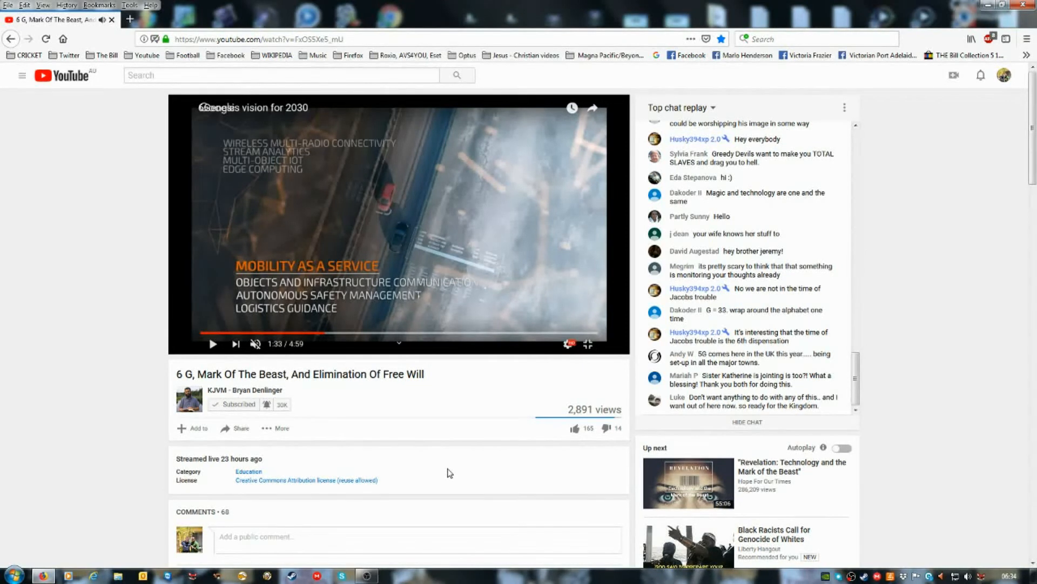
scroll(down, 3)
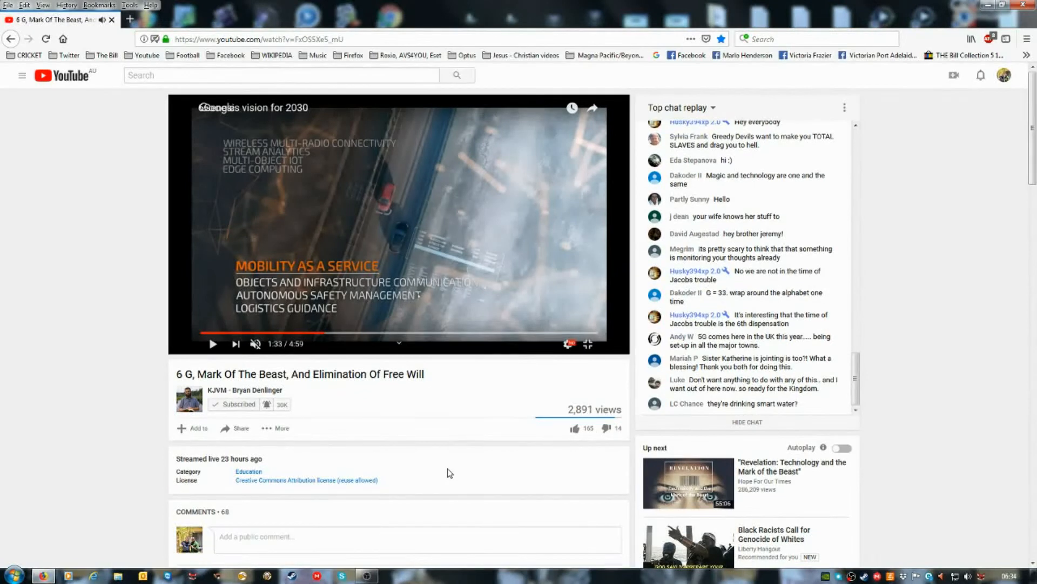
scroll(down, 3)
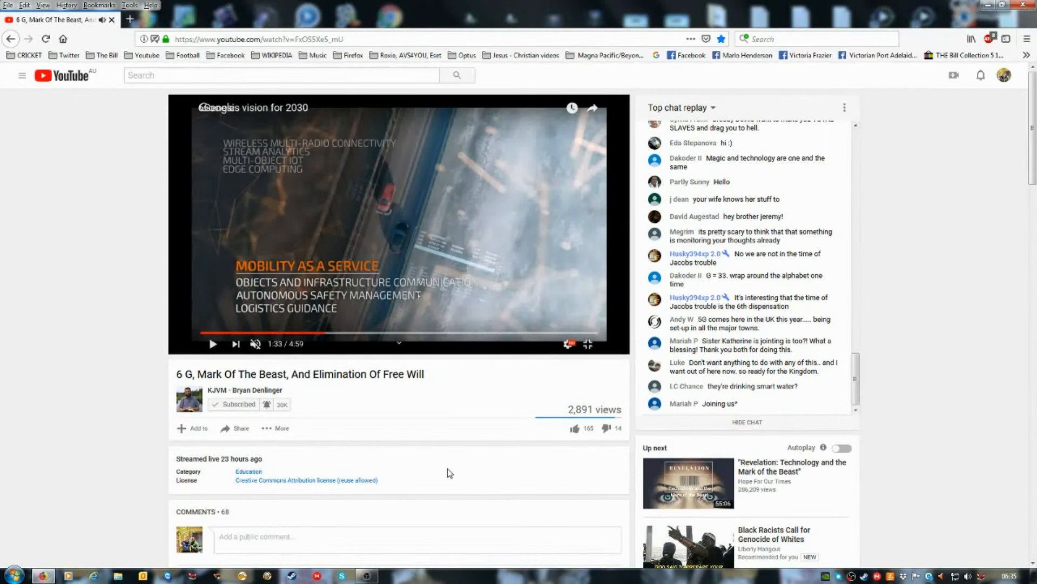
scroll(down, 3)
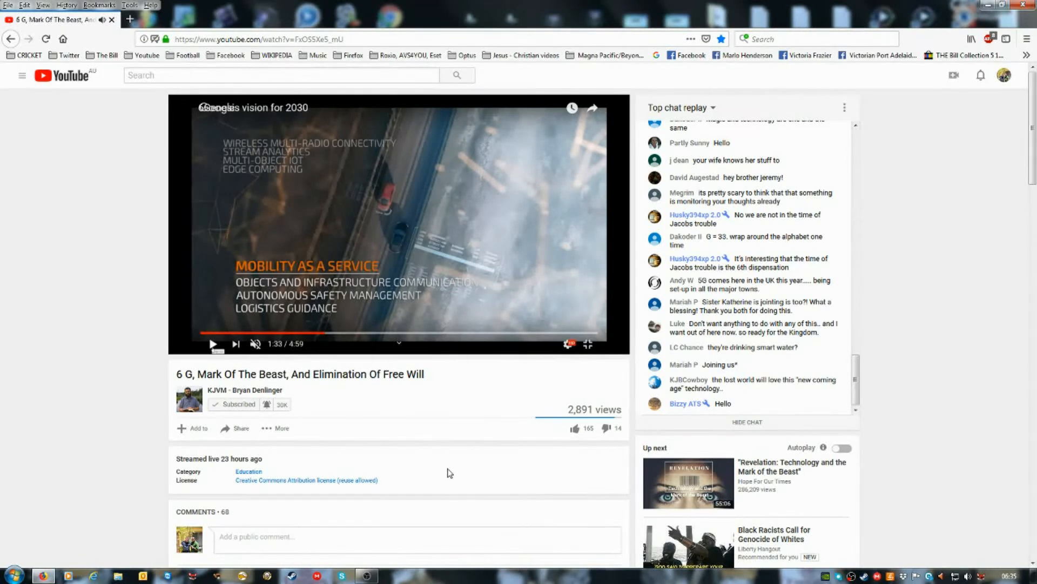
click(213, 344)
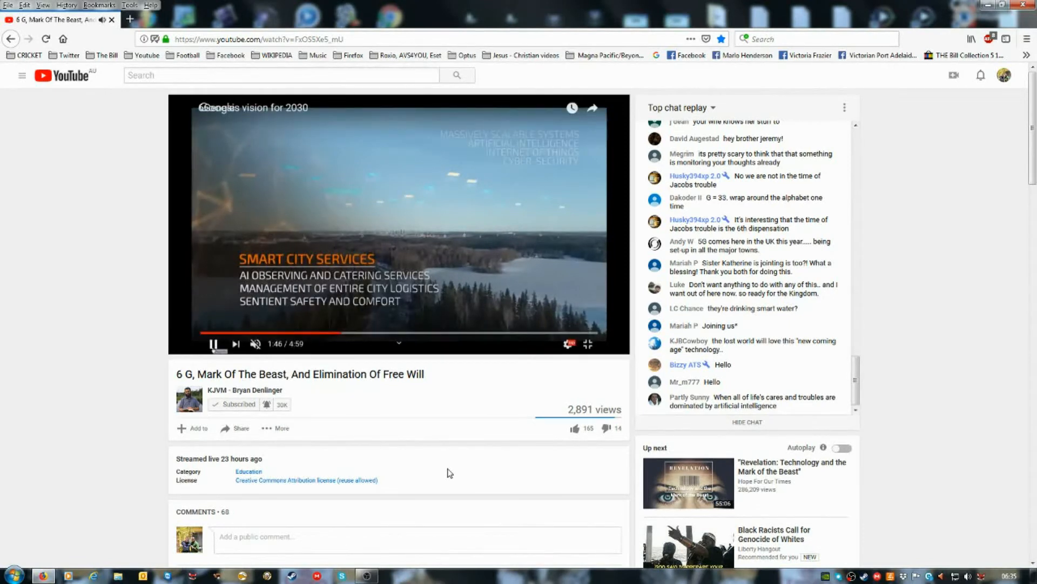
Step: Pause the embedded clip at 1:46 on Smart City Services, then resume the livestream replay
click(213, 343)
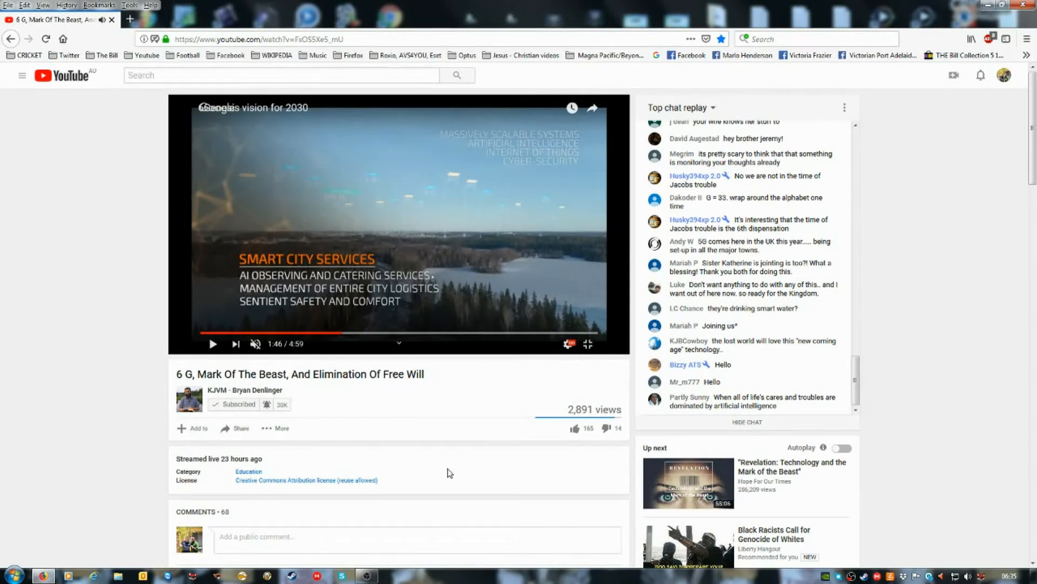
click(213, 343)
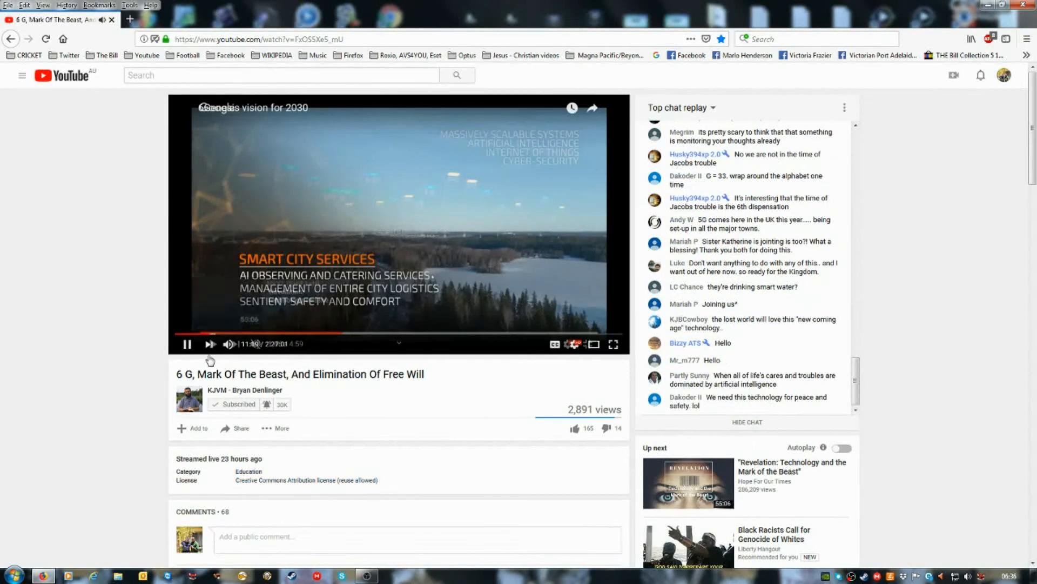
Step: Pause the livestream replay briefly and scroll the chat as playback reaches 12:05
click(188, 344)
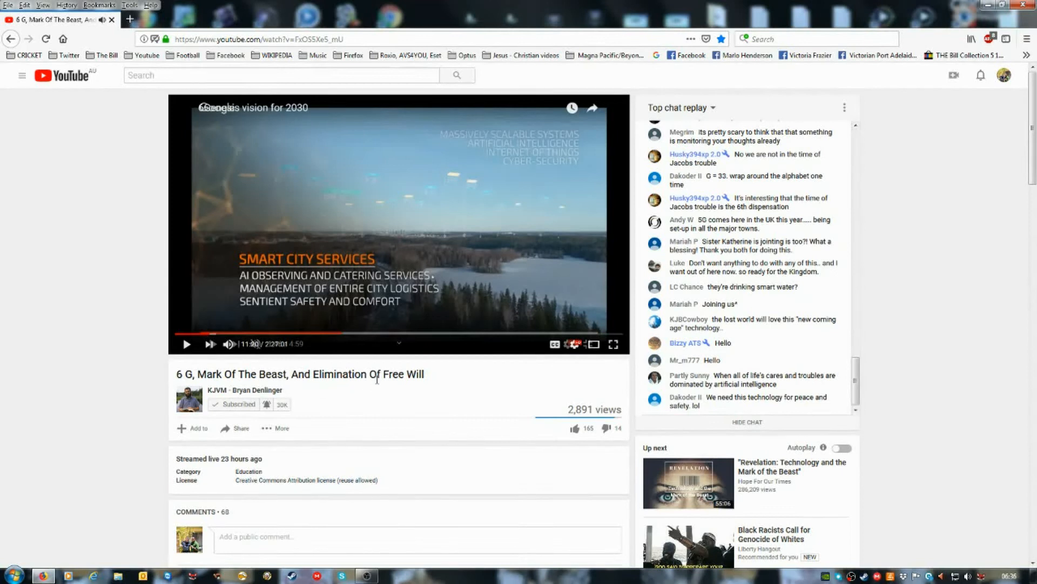
mouse_move(376, 377)
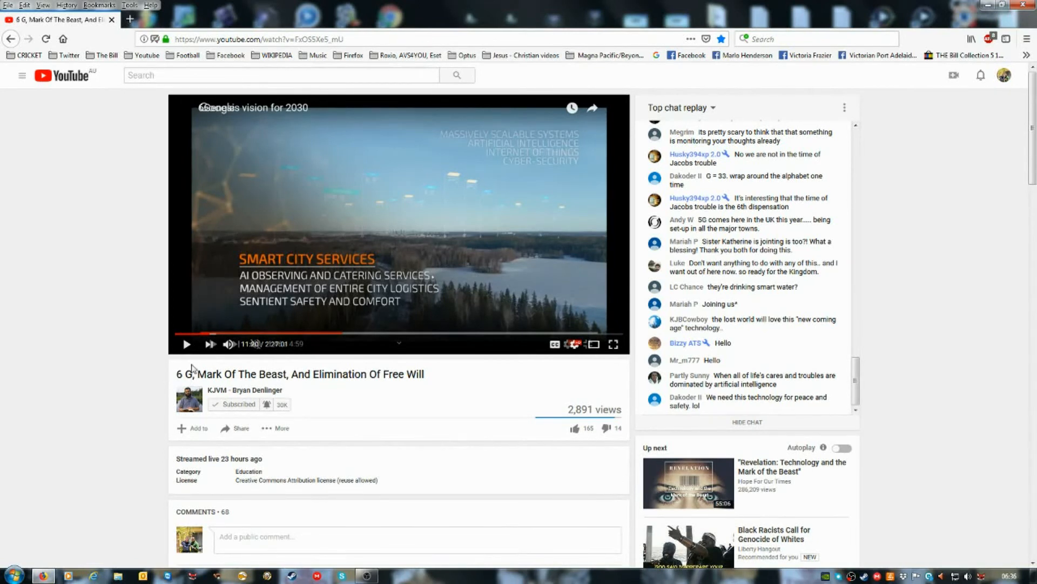
mouse_move(159, 360)
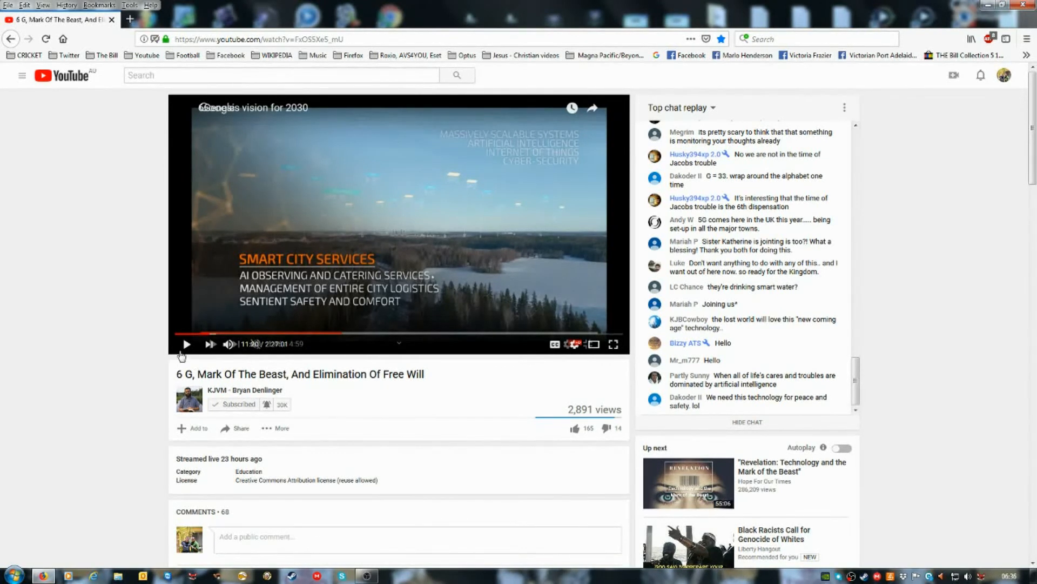
mouse_move(188, 344)
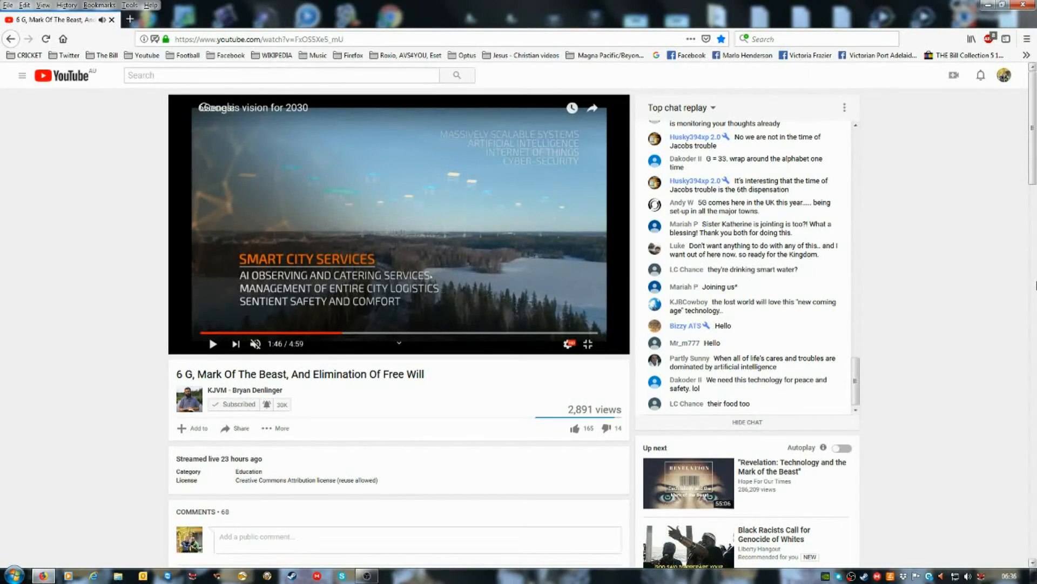
scroll(down, 3)
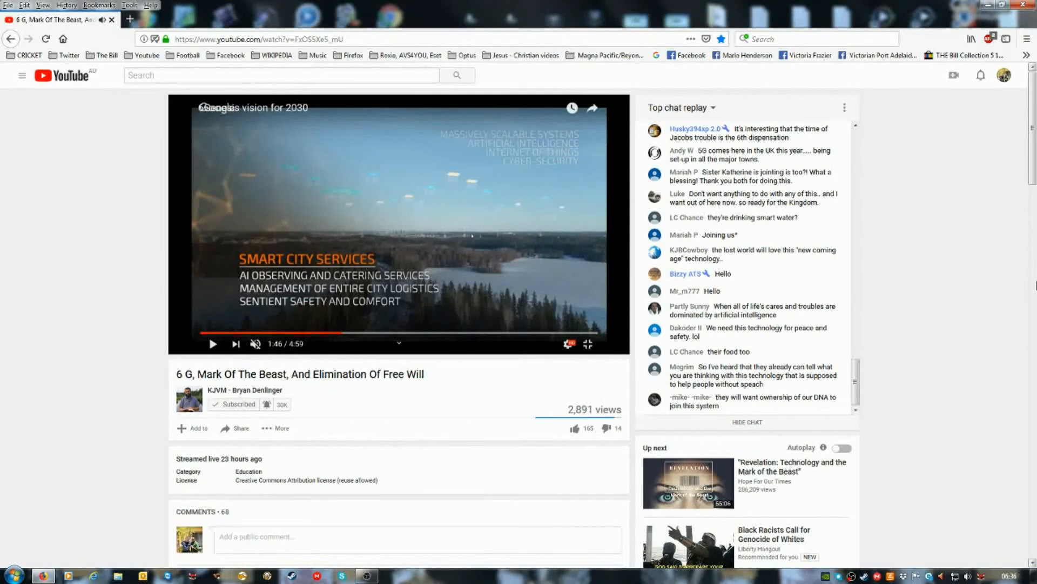
scroll(down, 3)
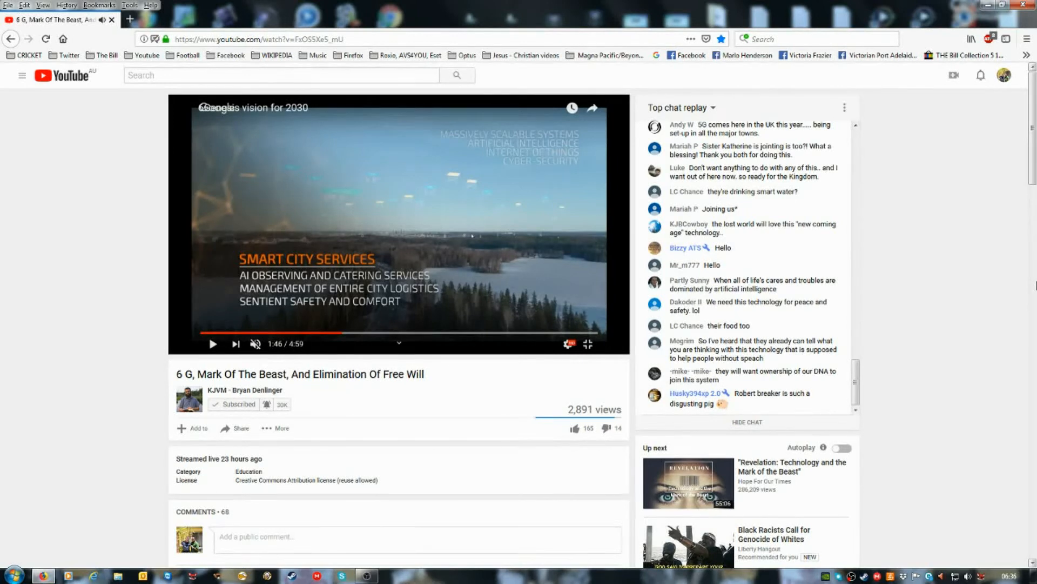
scroll(down, 3)
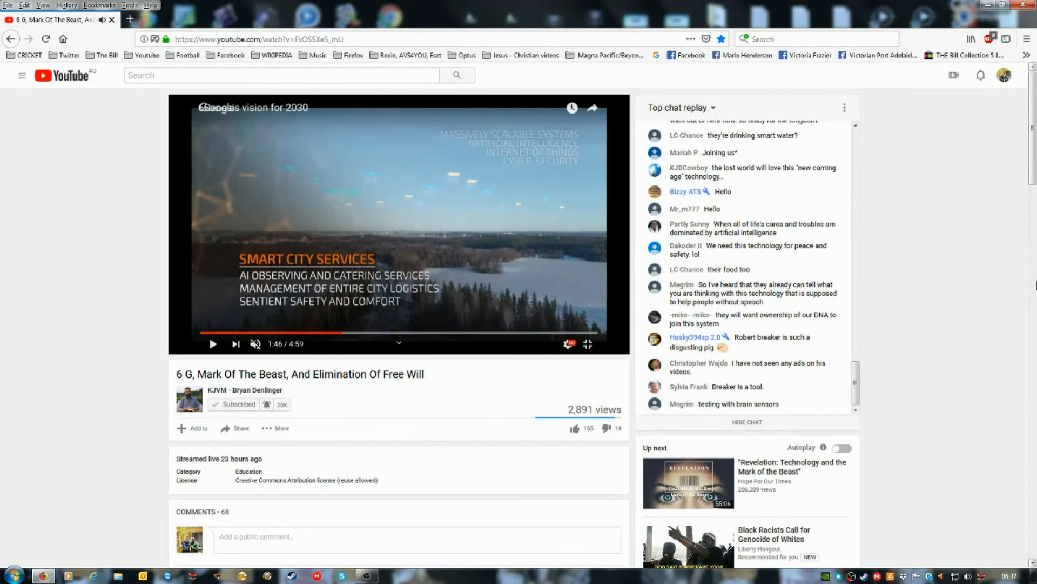
scroll(down, 3)
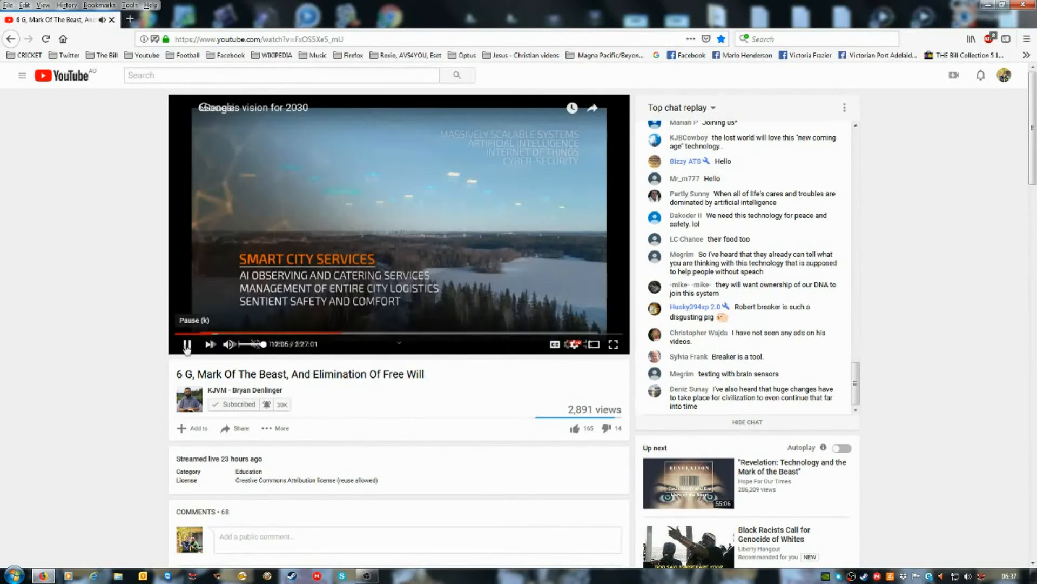
Step: Halt the replay at 12:05, scroll the chat, then pause at 13:08 on the car scene
click(188, 344)
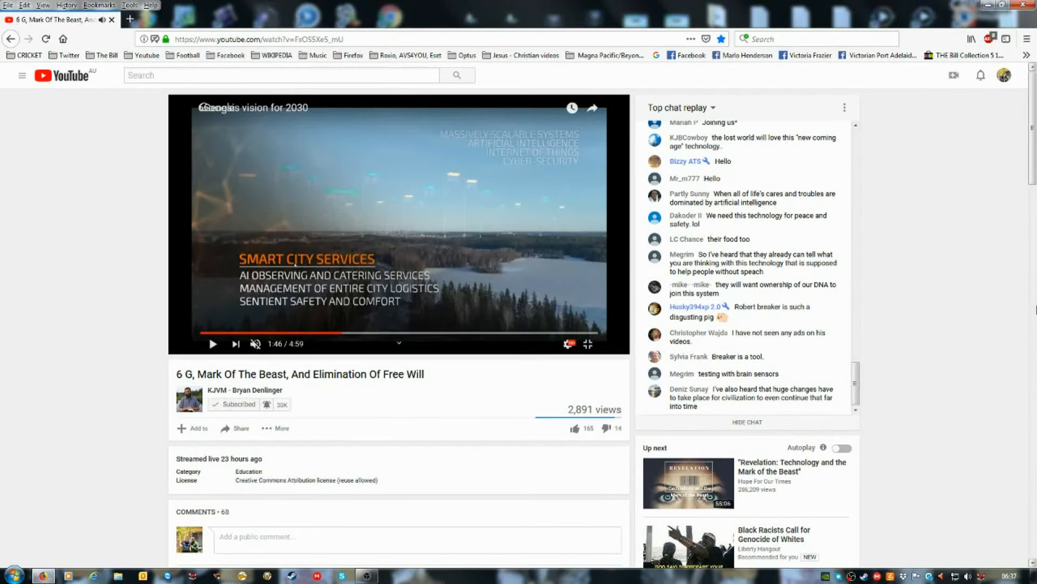
scroll(down, 3)
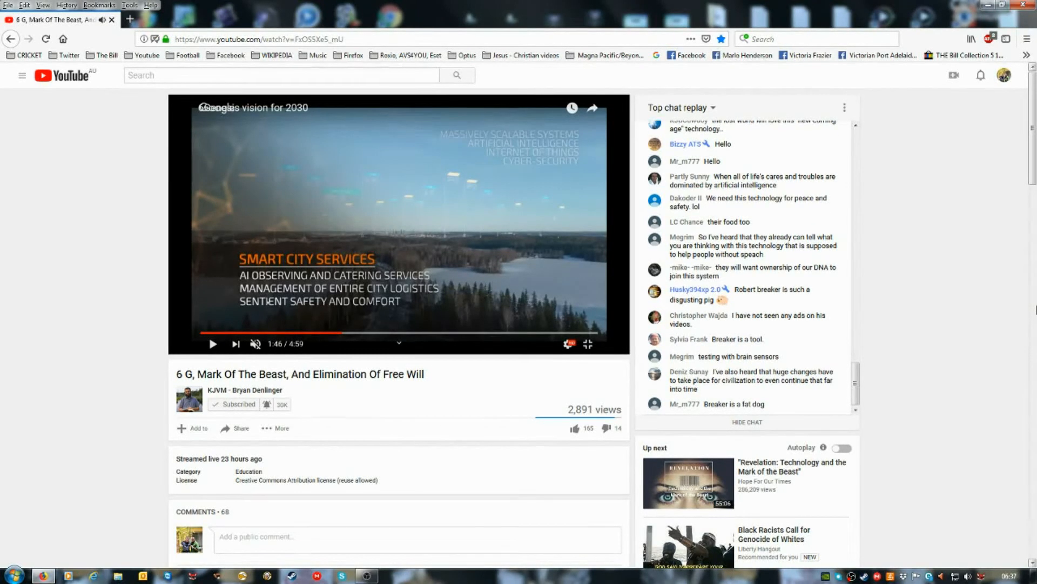
scroll(down, 3)
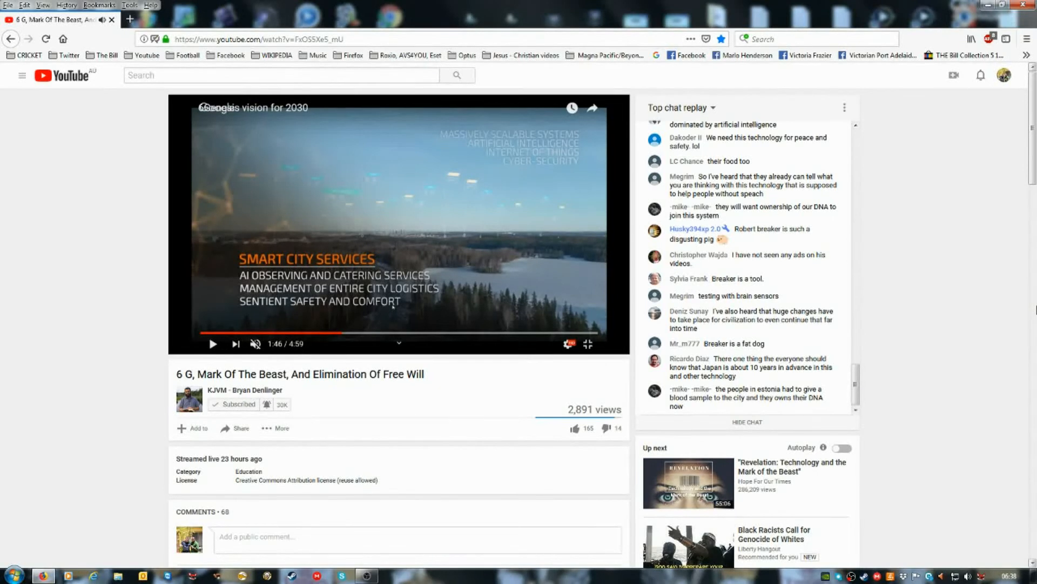
scroll(down, 3)
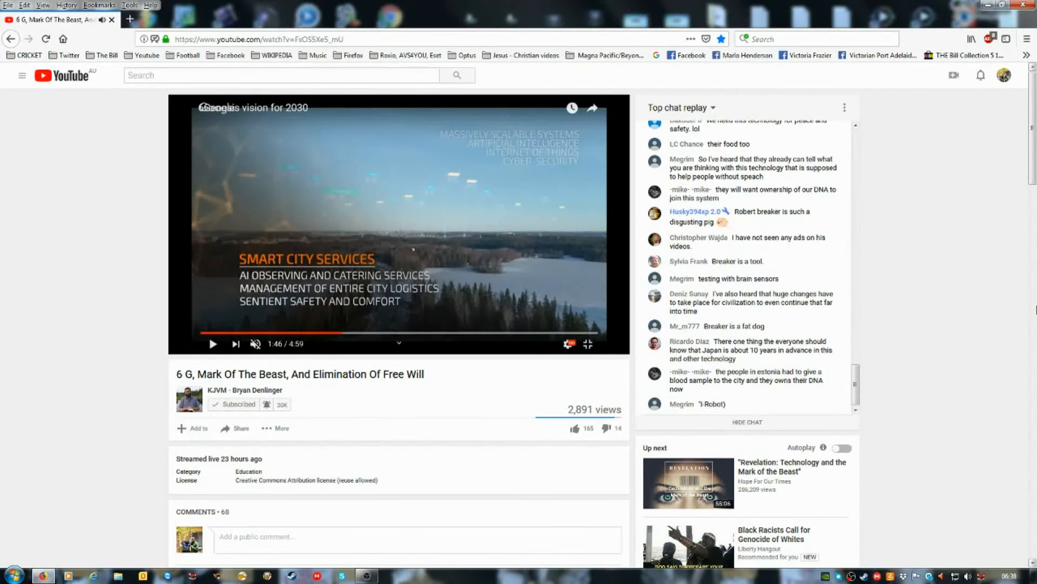
scroll(down, 3)
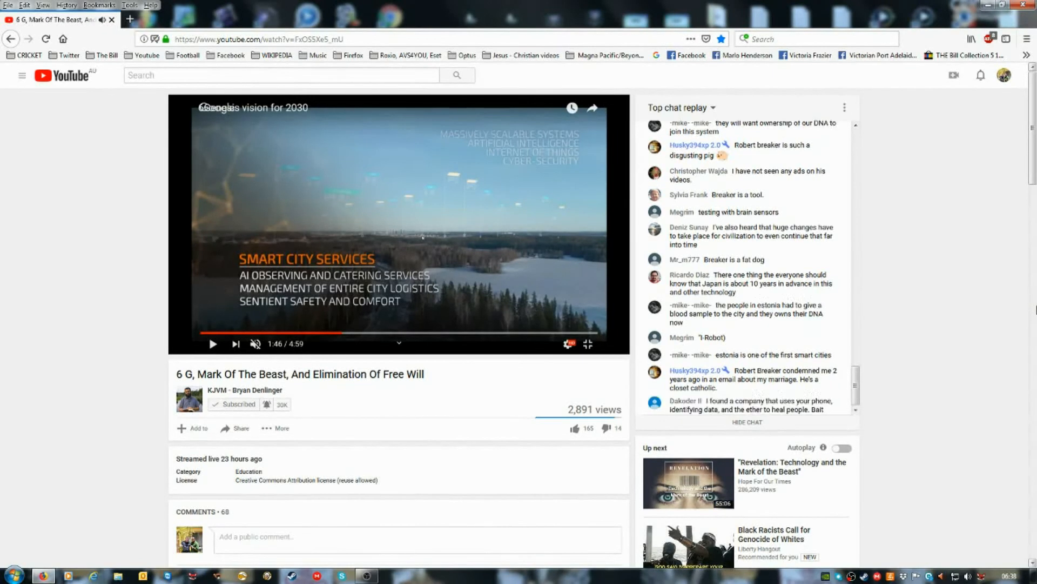
scroll(down, 3)
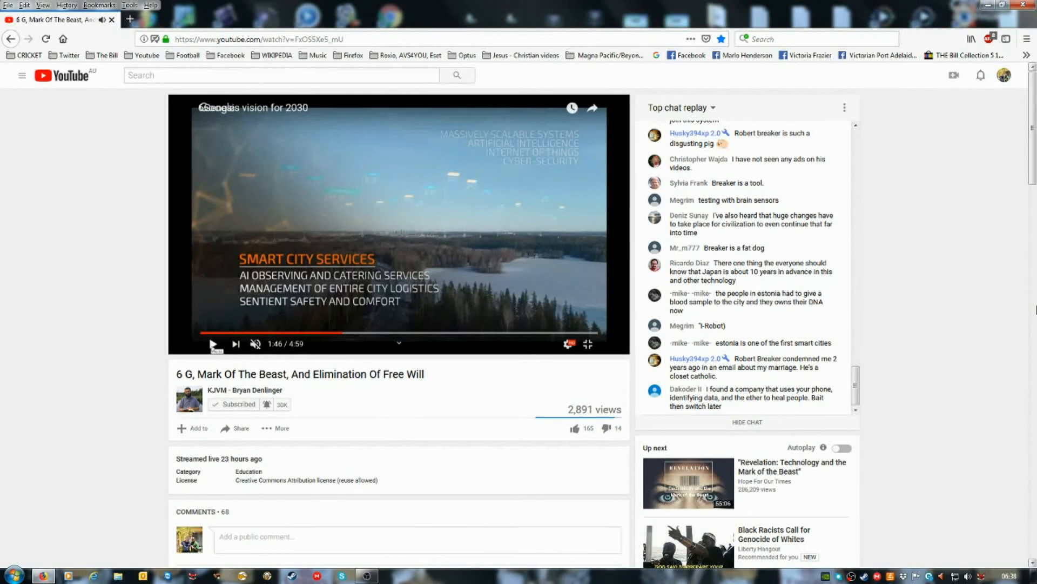
click(213, 344)
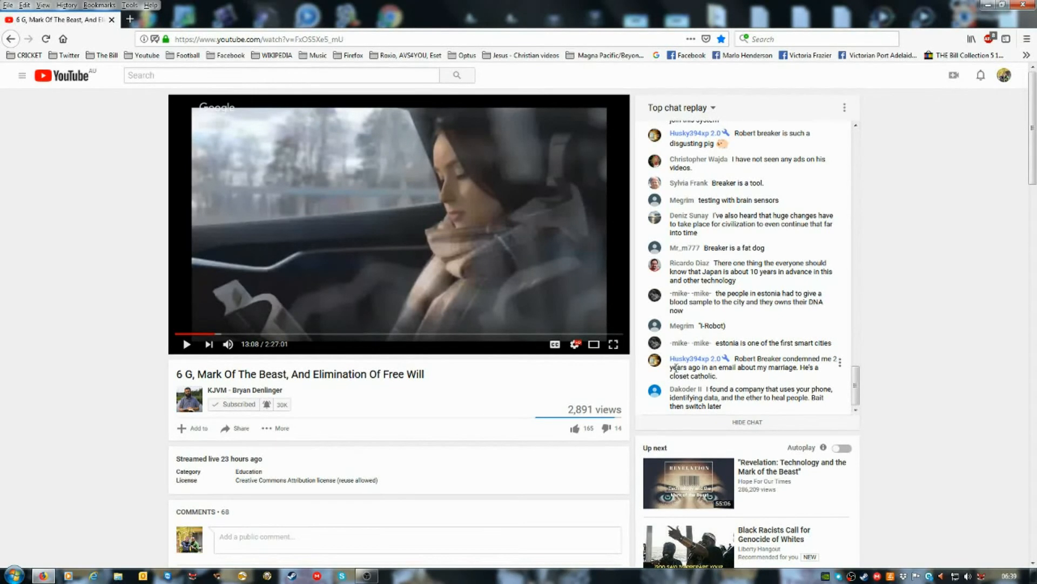
mouse_move(585, 389)
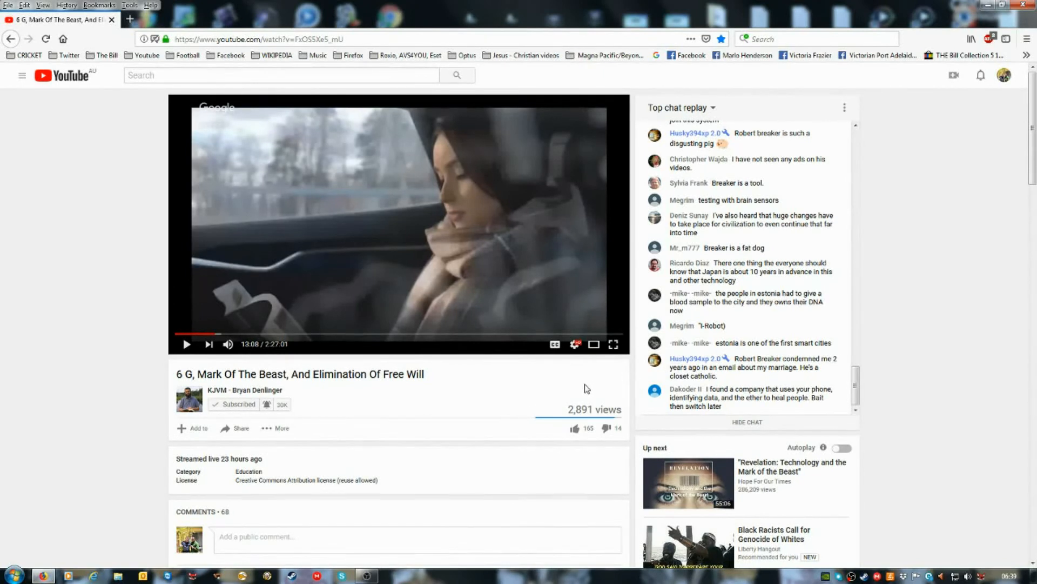
Step: Resume the replay and pause the Google vision clip at 2:03, at the data-point silhouette scene
click(187, 344)
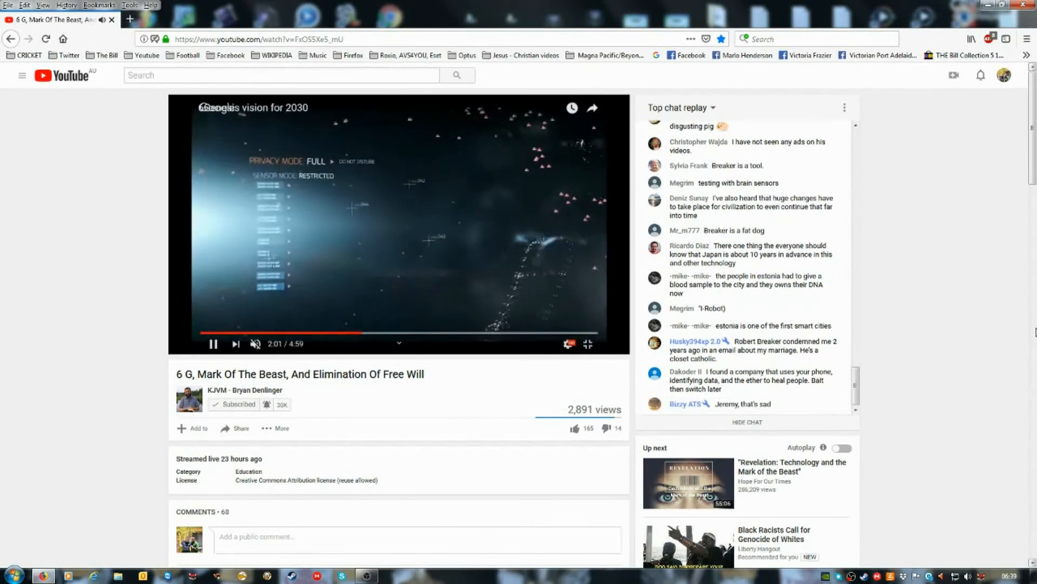
click(212, 343)
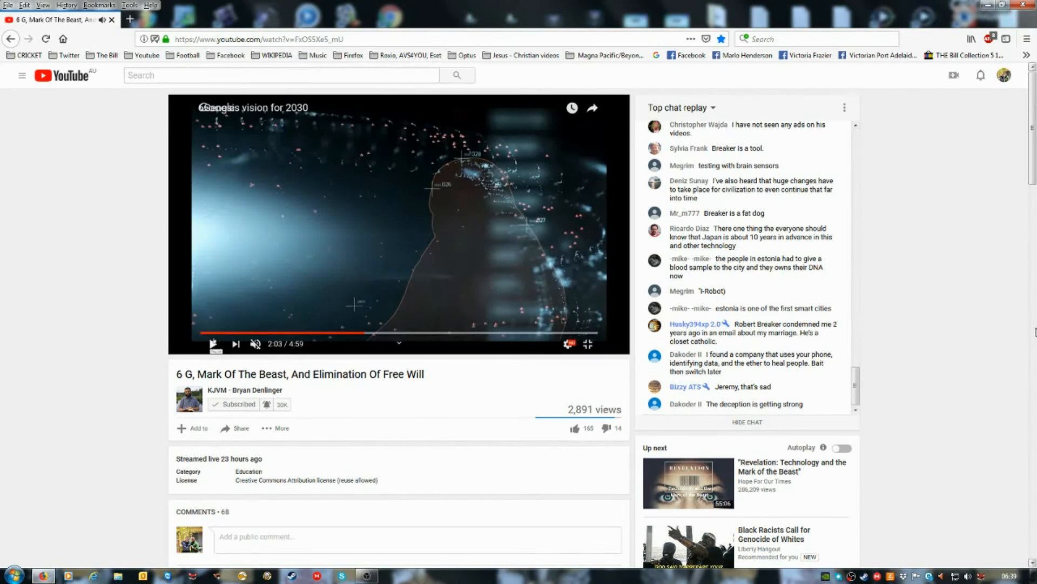
scroll(down, 3)
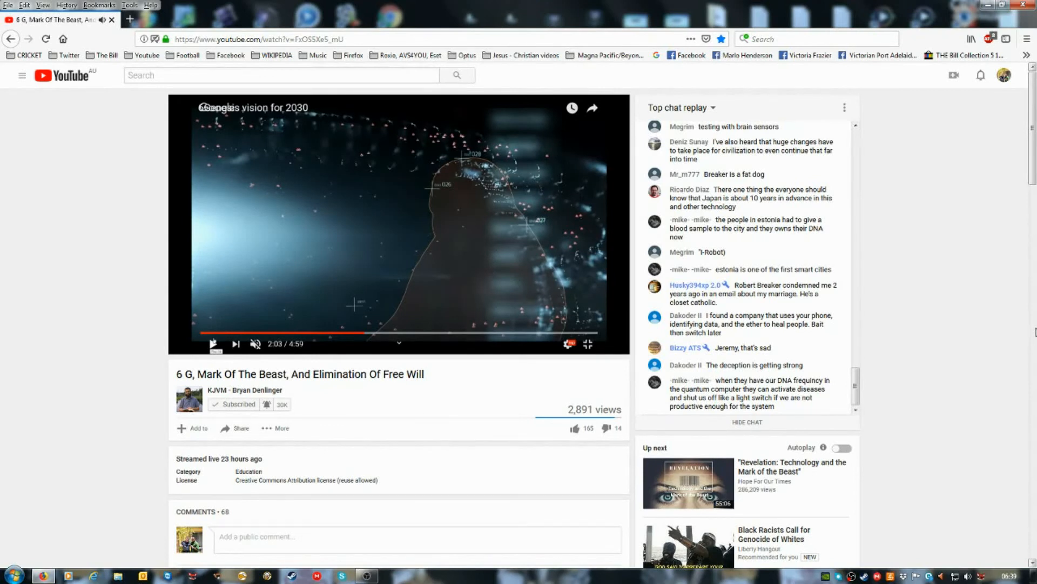
click(213, 344)
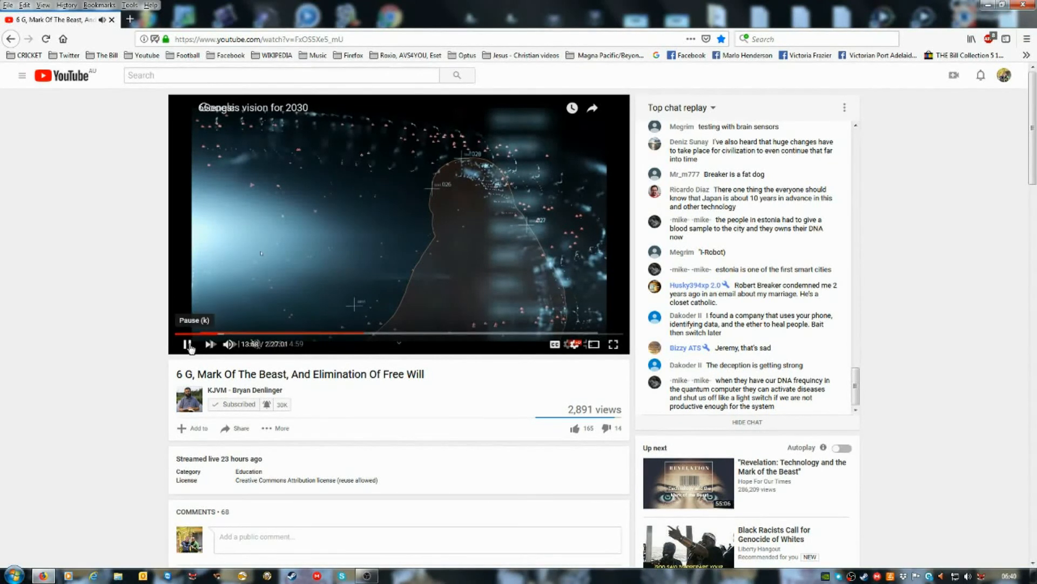
click(188, 343)
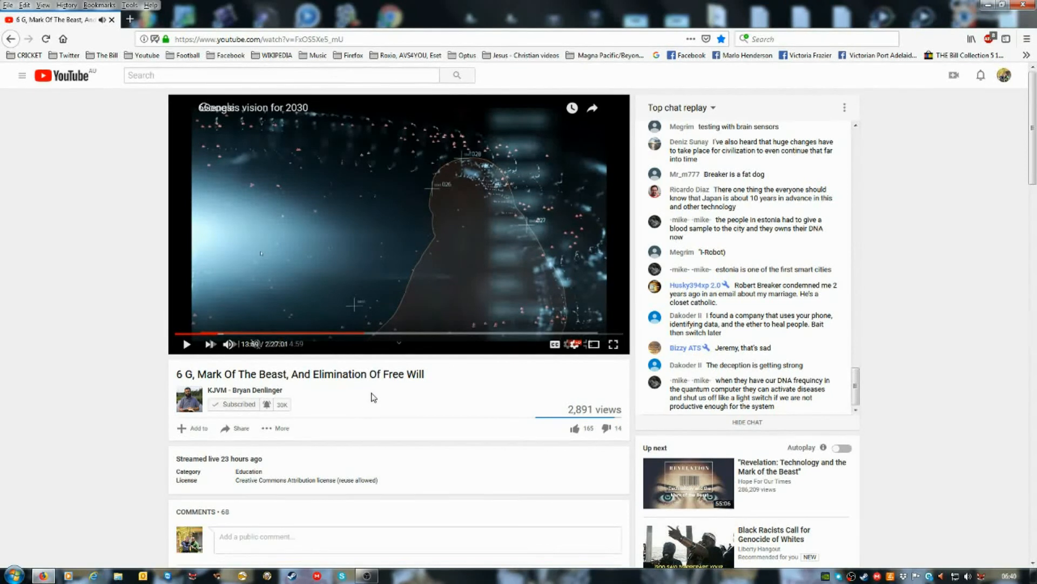
mouse_move(244, 364)
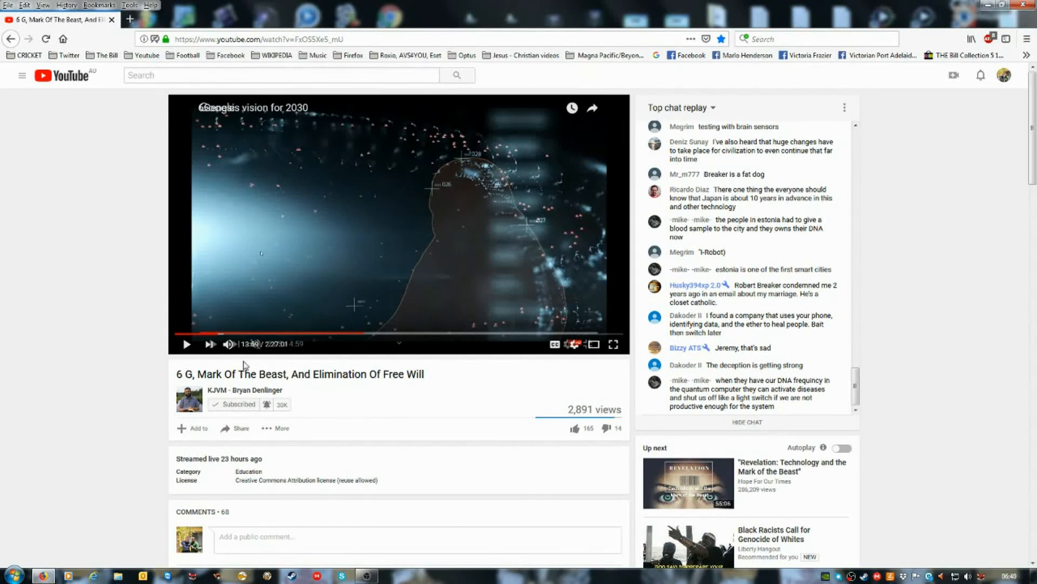
mouse_move(315, 374)
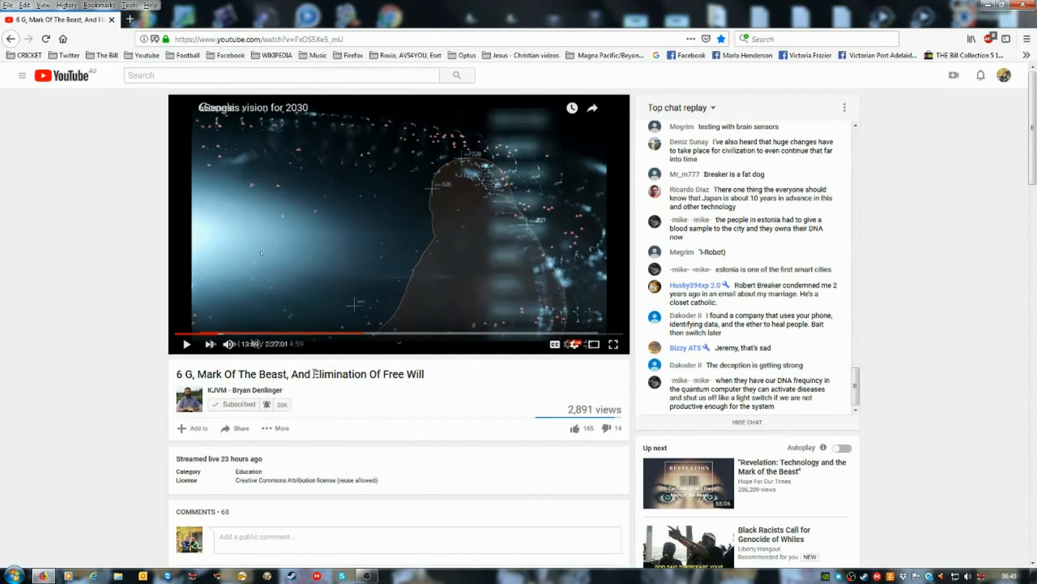
mouse_move(275, 358)
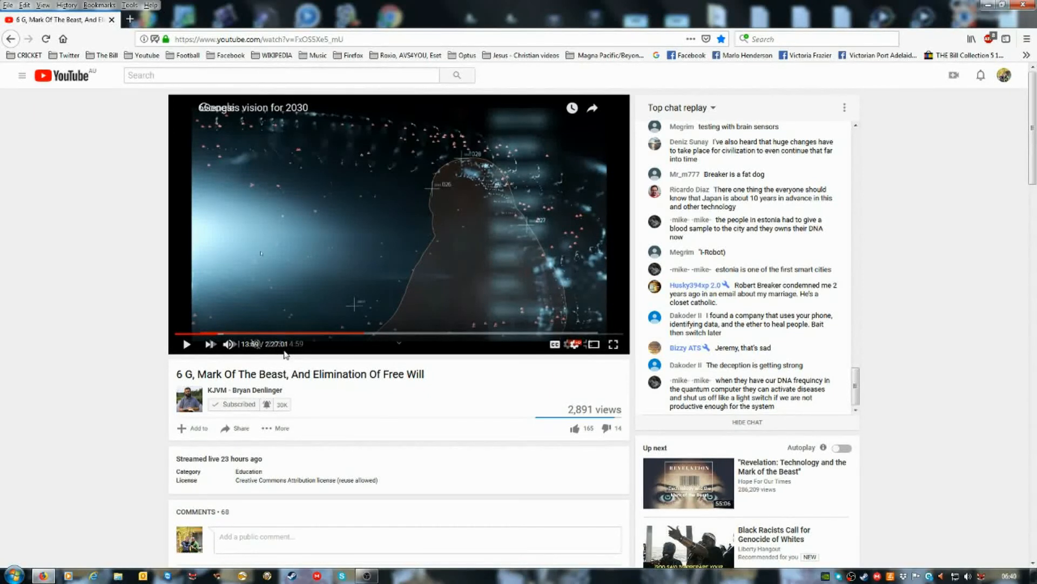
mouse_move(293, 364)
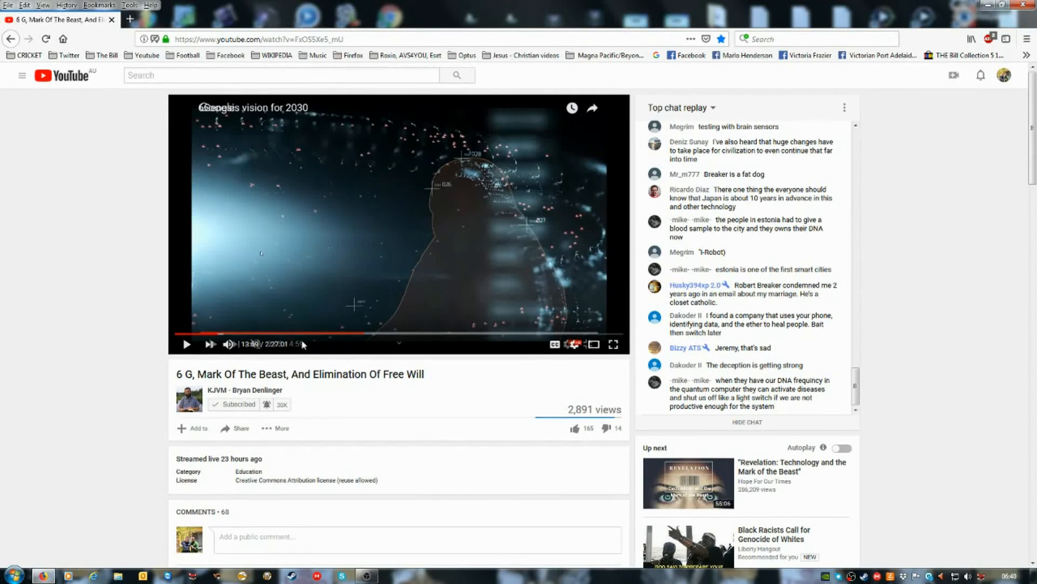
mouse_move(379, 418)
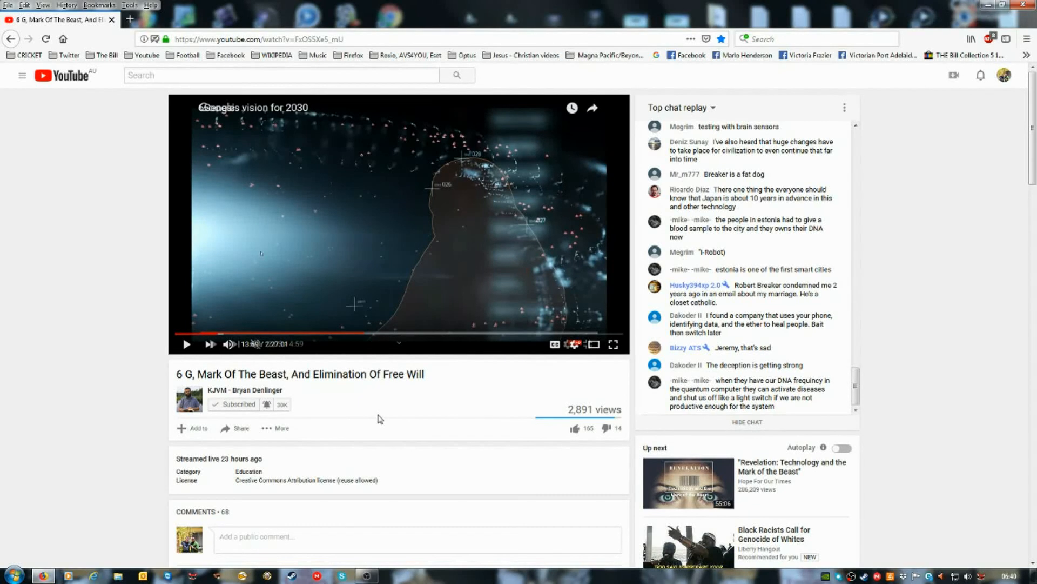
mouse_move(368, 418)
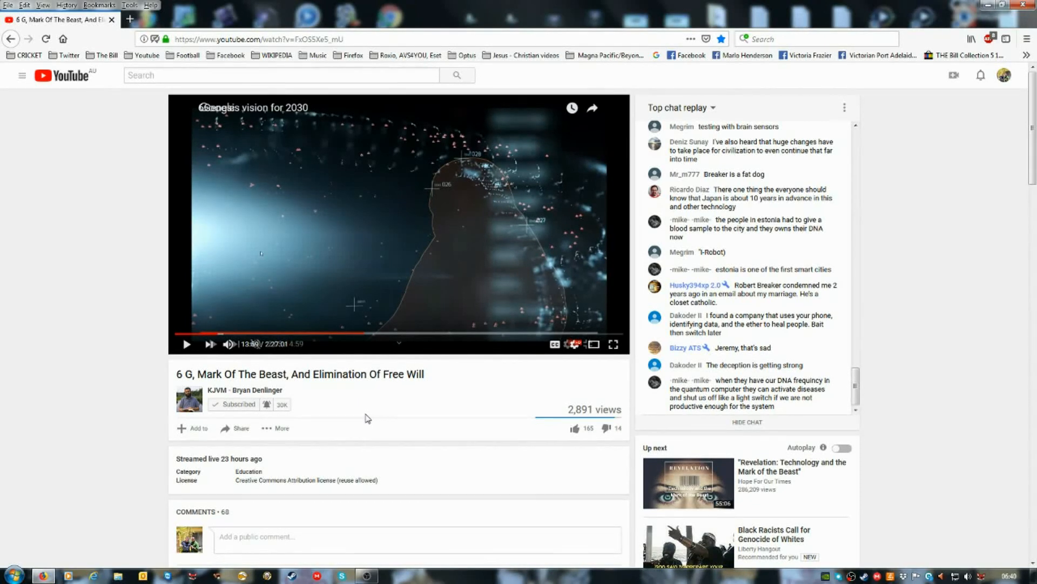
mouse_move(354, 411)
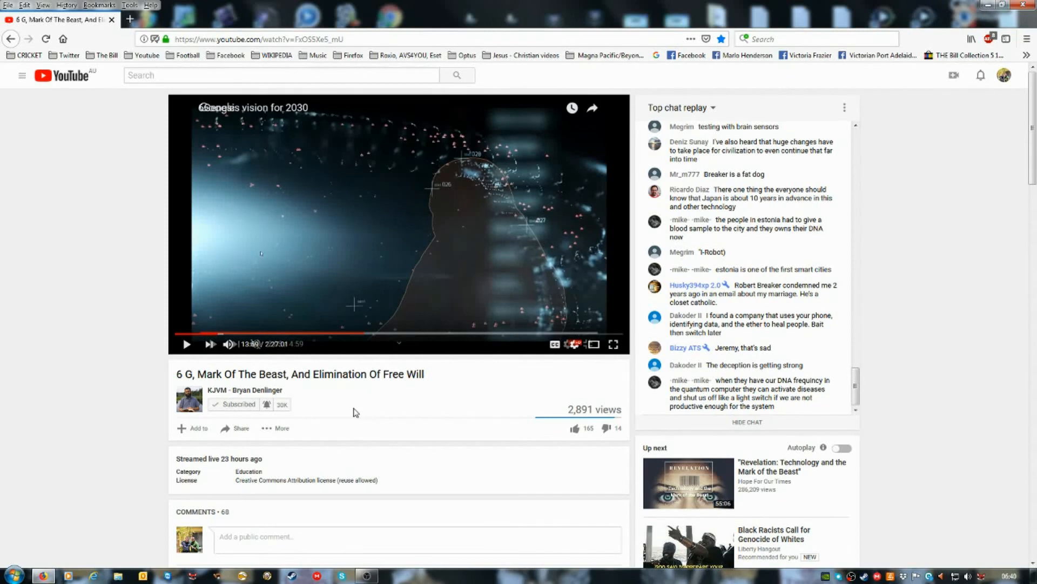
mouse_move(357, 409)
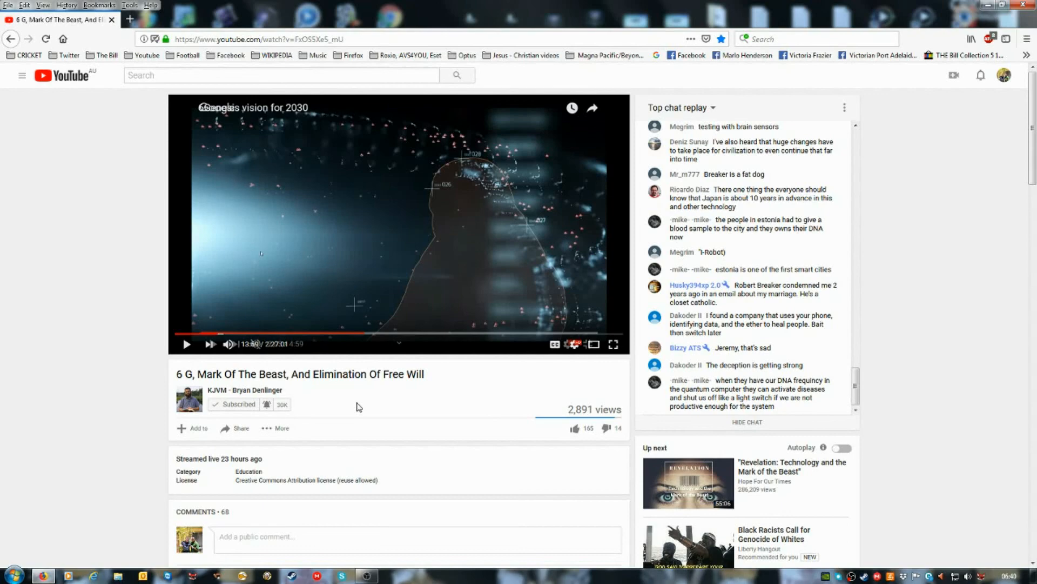
mouse_move(379, 541)
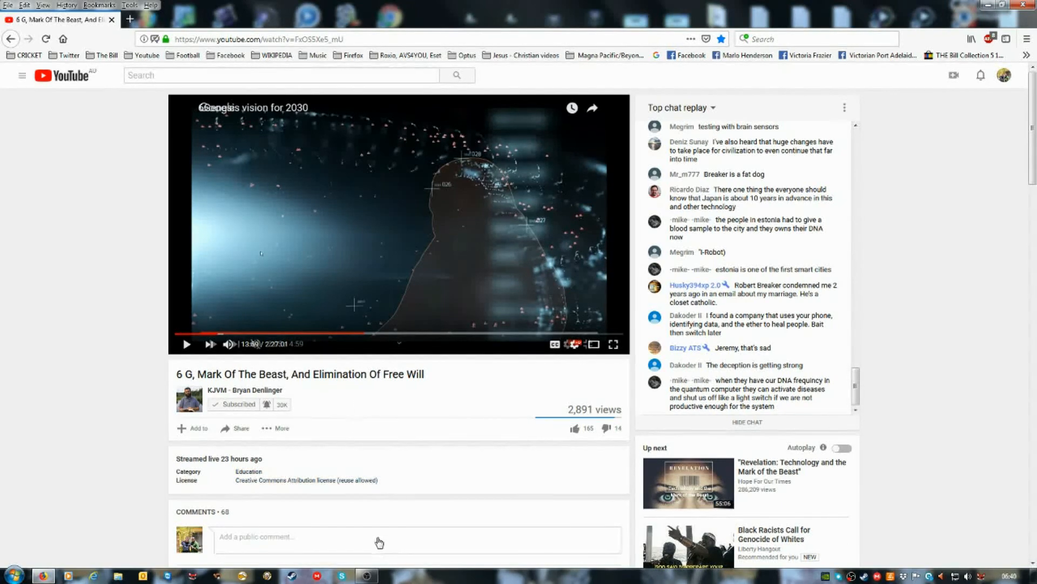